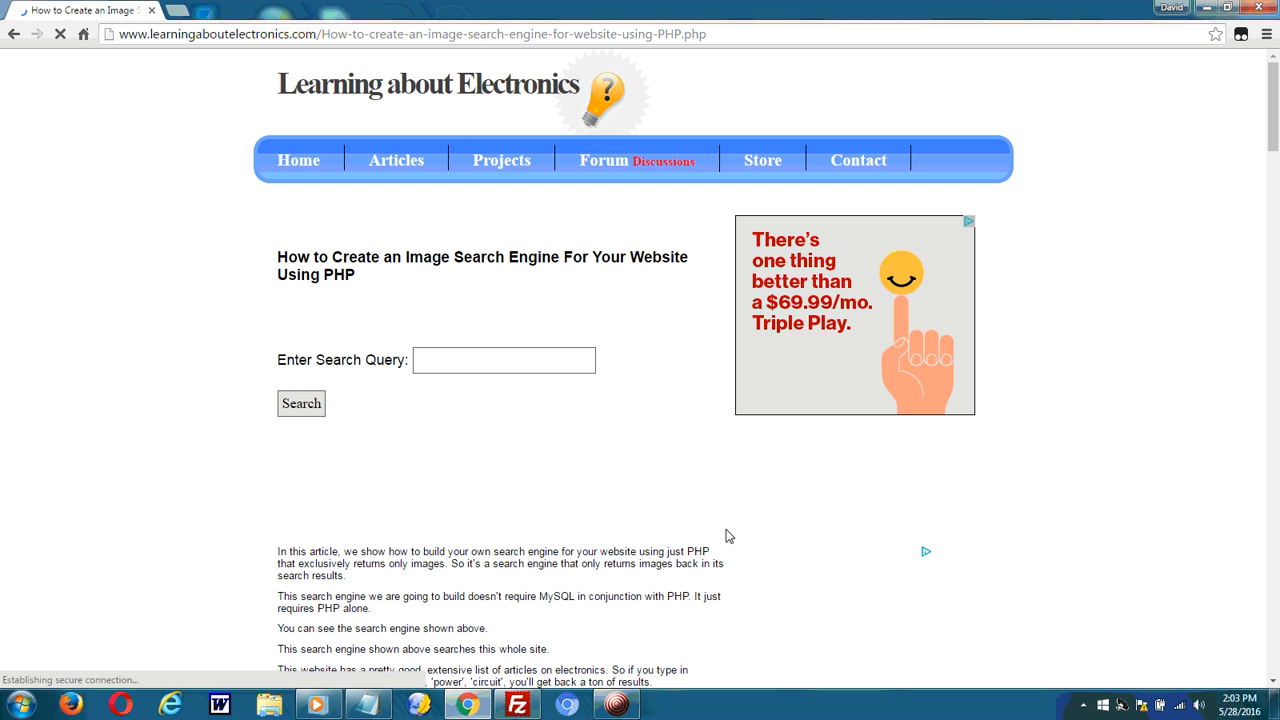
Fill the site's image search box with 'ceramic capacitor' from the autocomplete suggestions
click(400, 34)
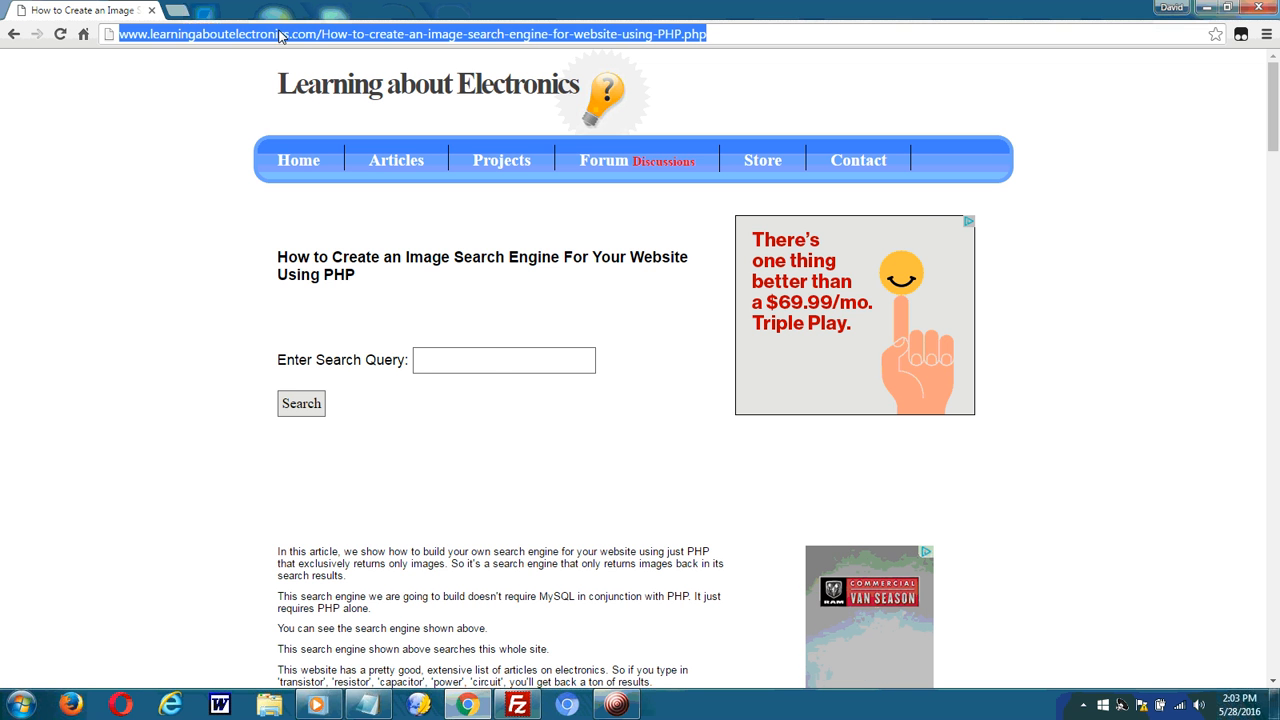
mouse_move(465, 410)
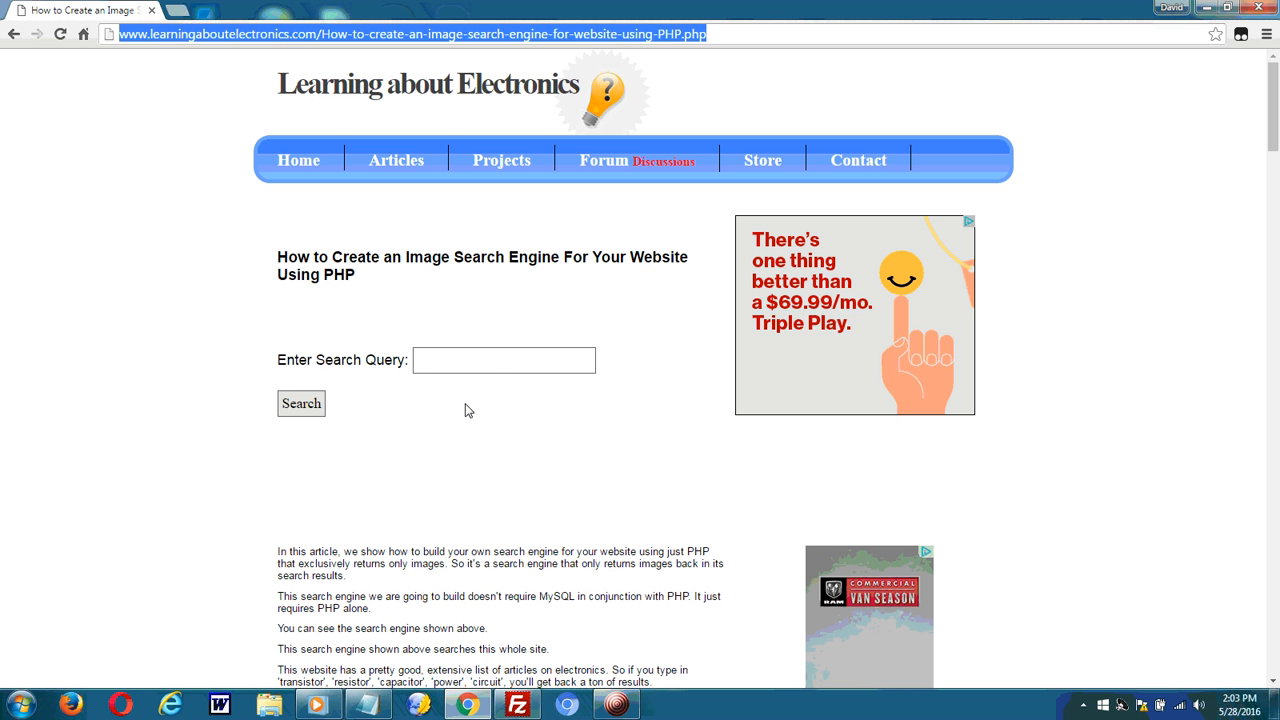
mouse_move(719, 22)
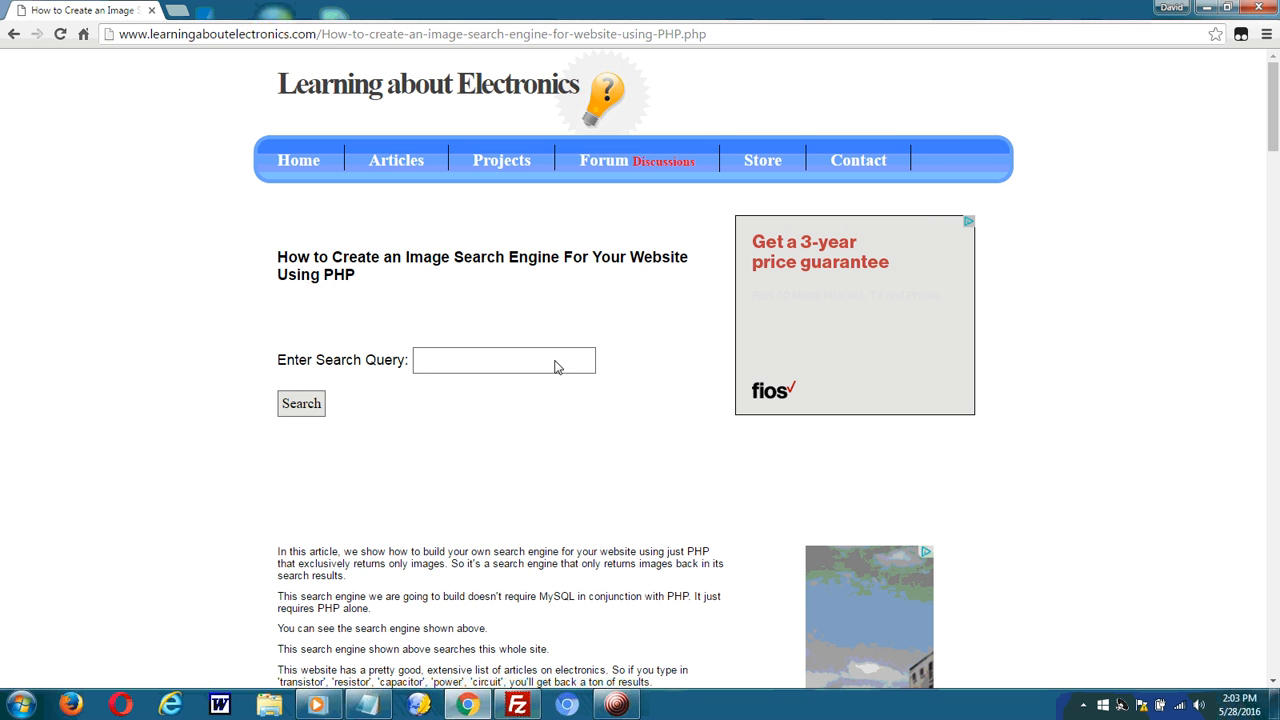
click(503, 360)
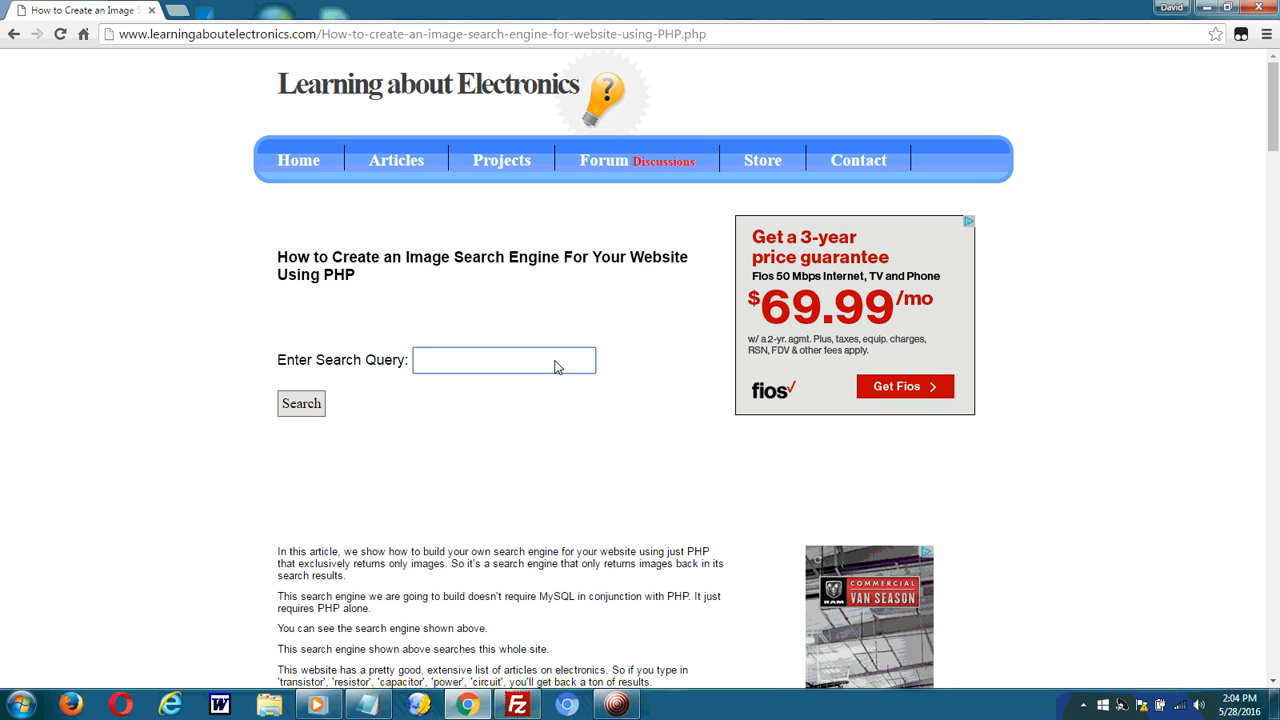
click(504, 360)
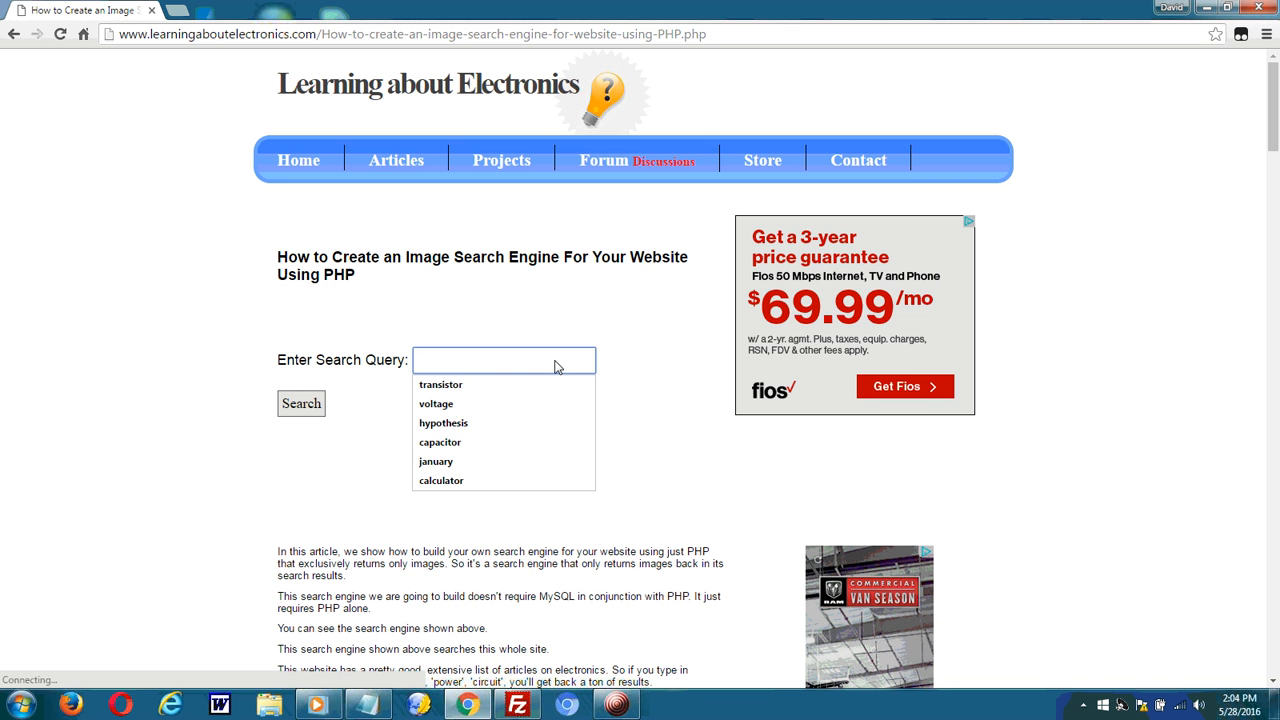
text(cerami)
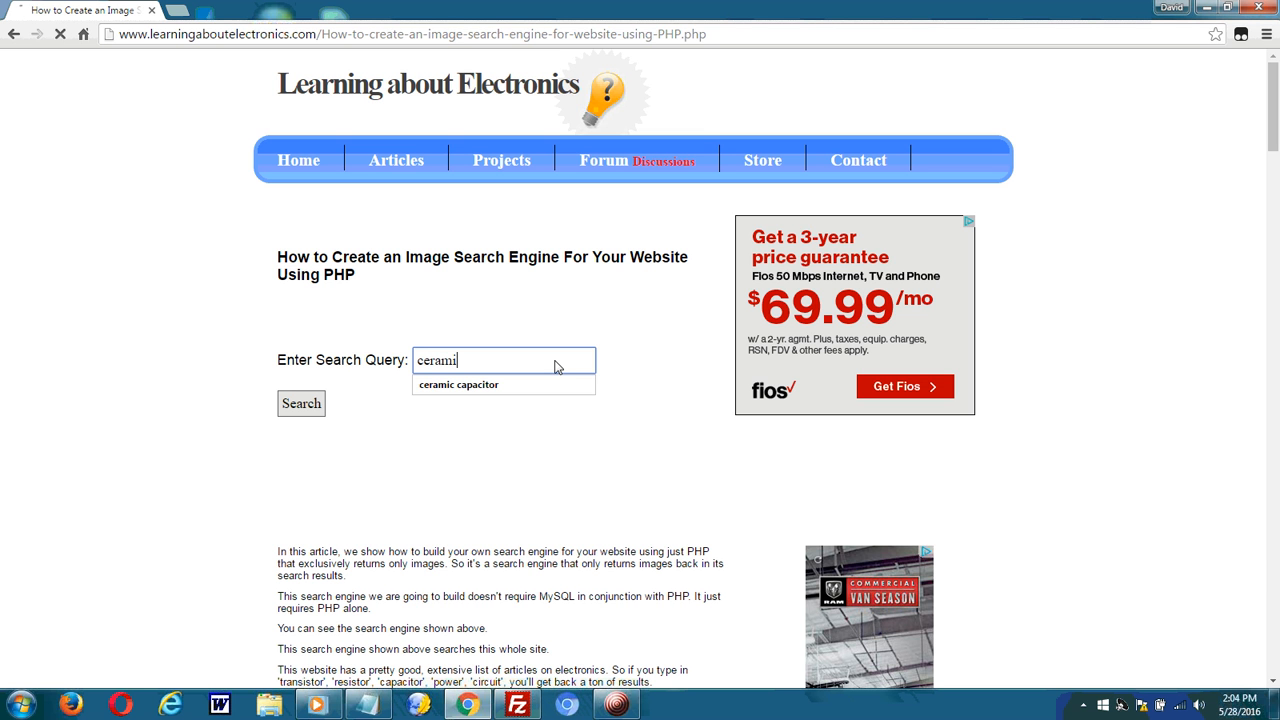
click(458, 385)
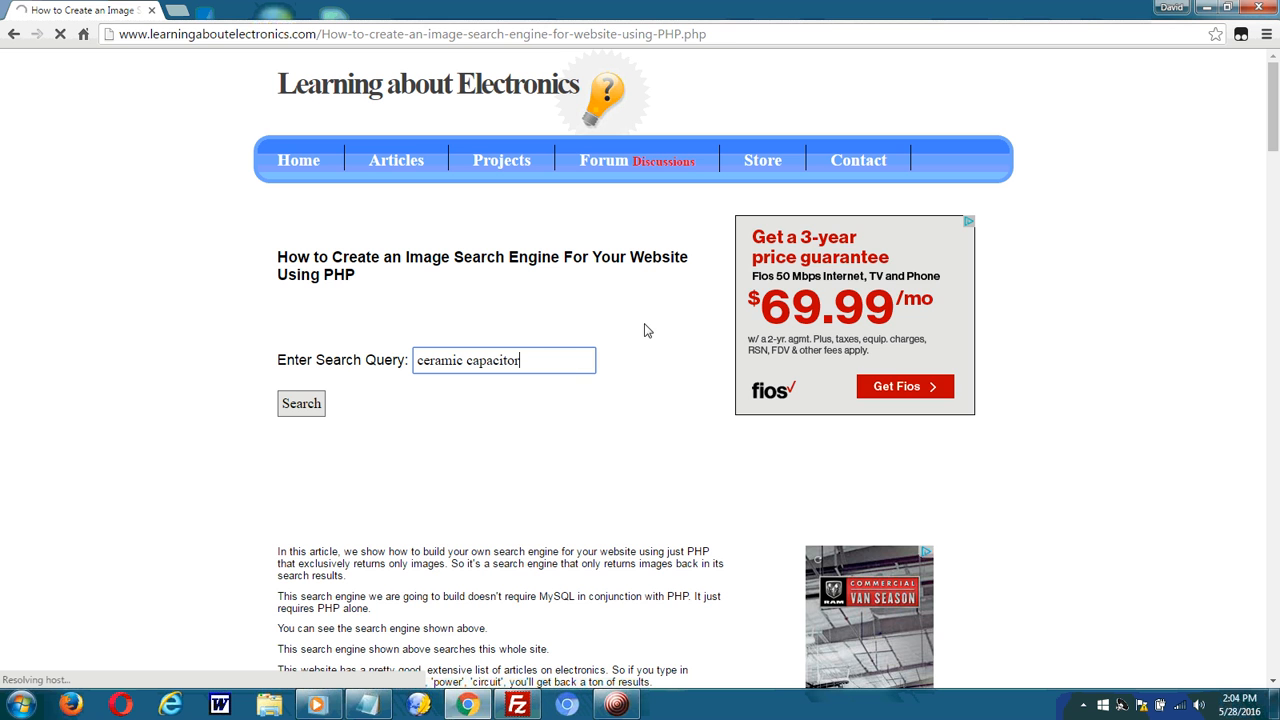
Run the ceramic capacitor image search and scroll through the results and back up
click(301, 403)
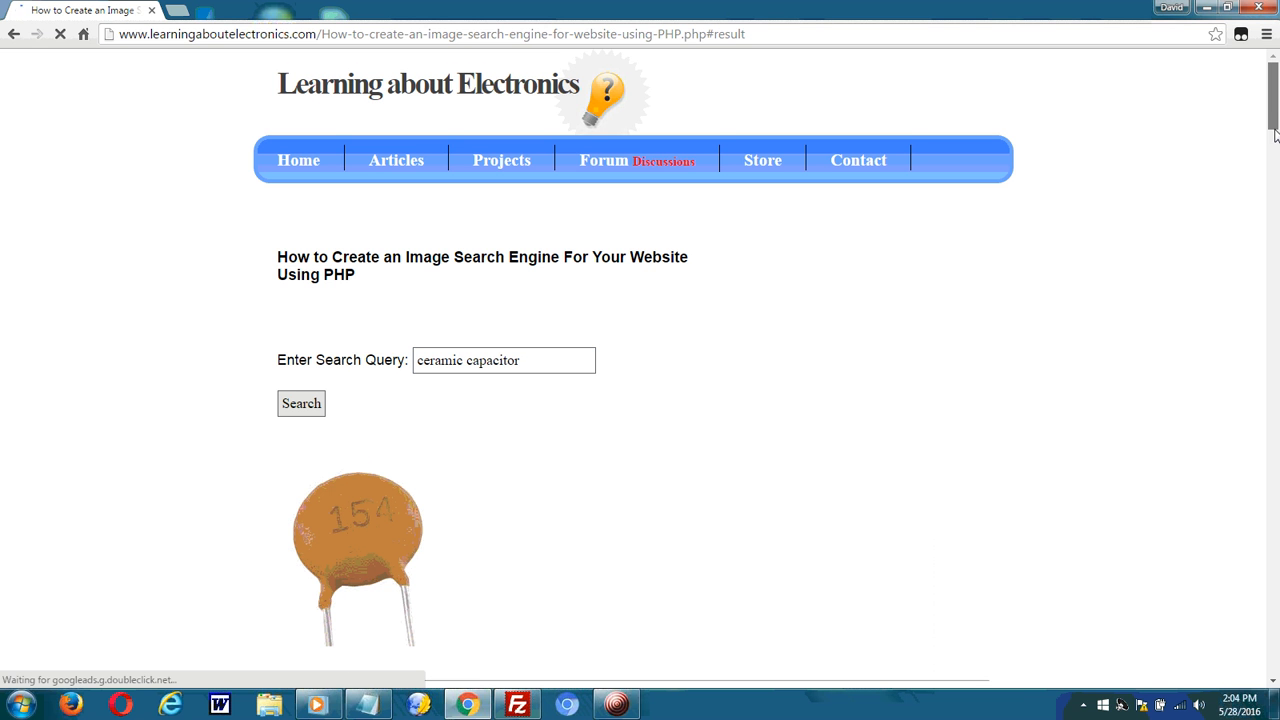
scroll(down, 3)
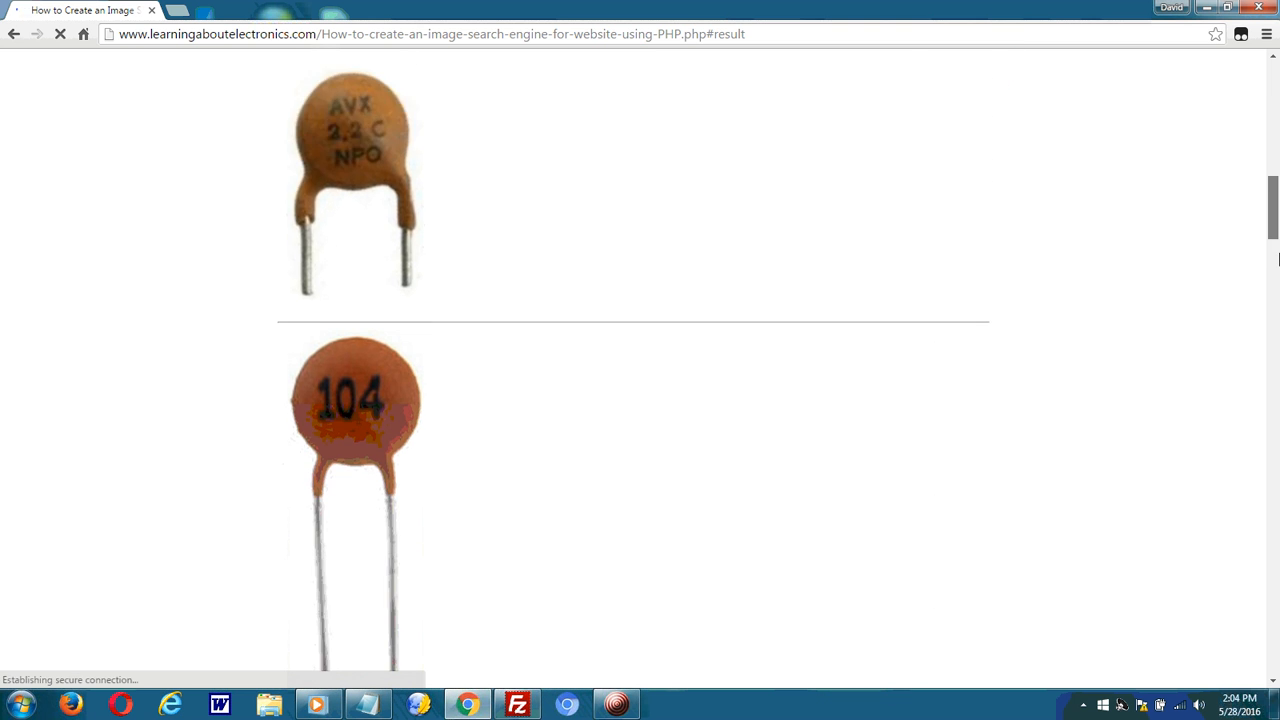
scroll(down, 3)
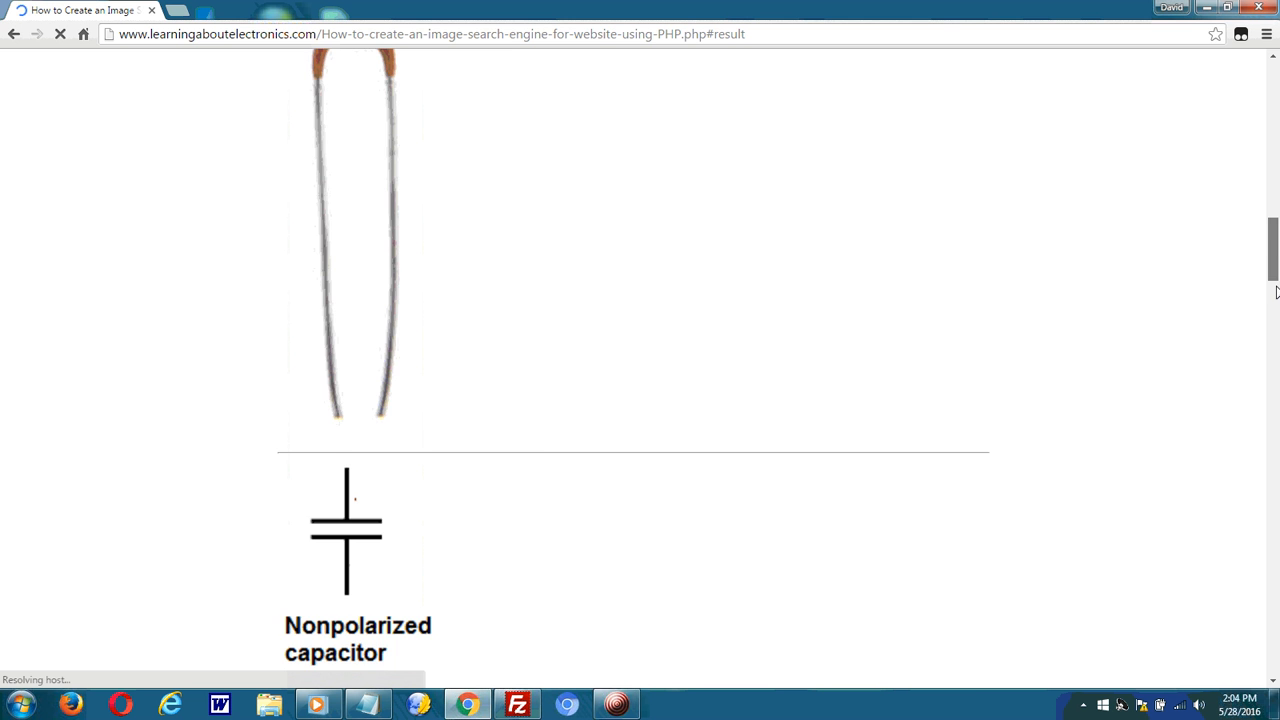
scroll(down, 3)
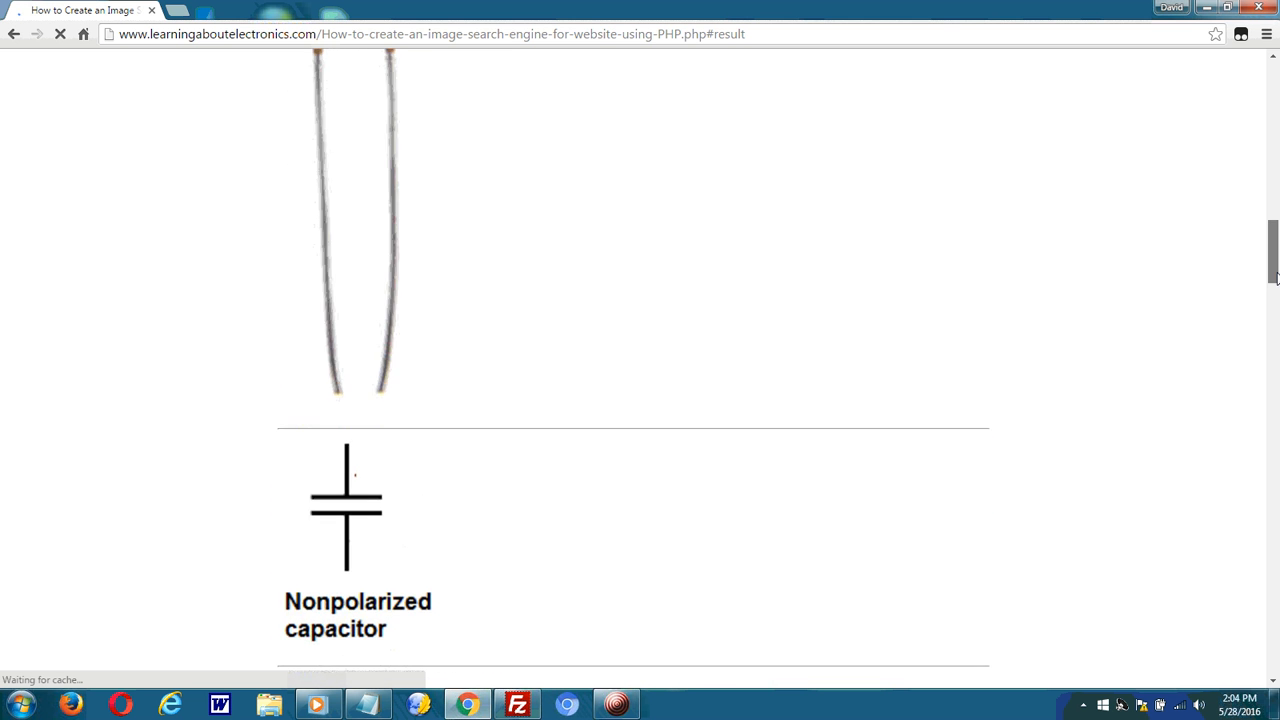
scroll(up, 3)
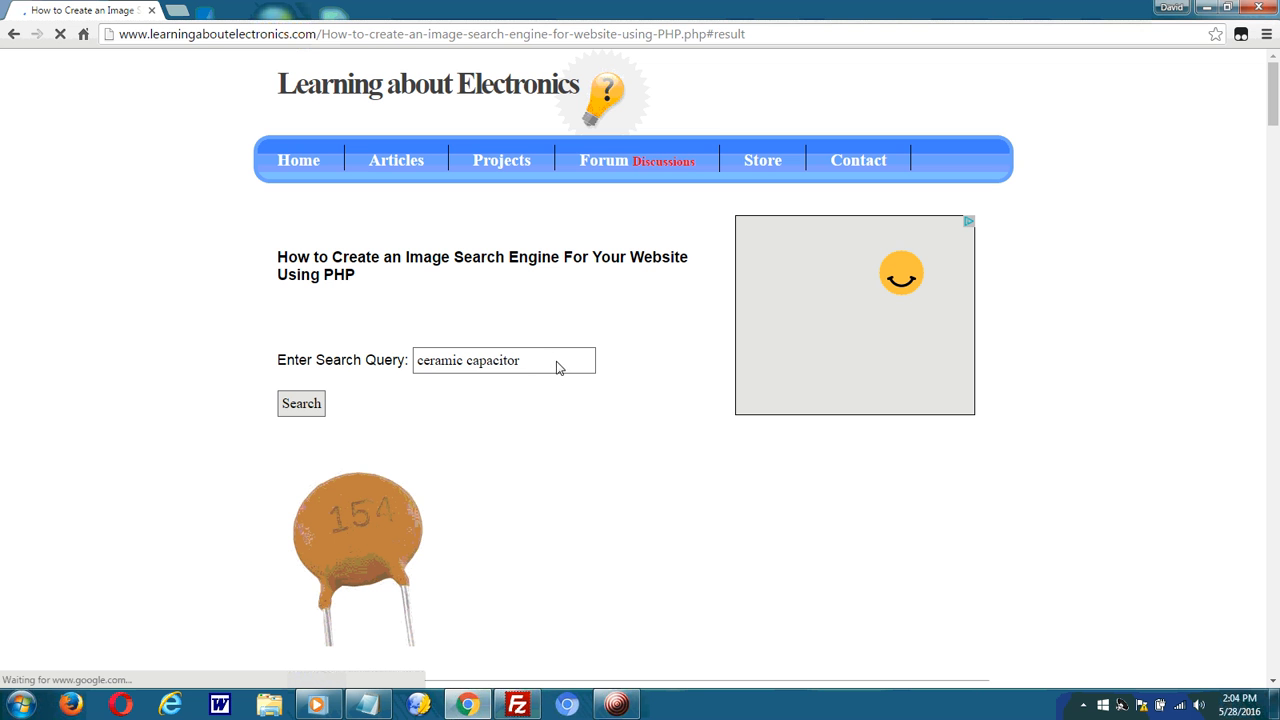
Replace the old query with 'inductor' and submit the image search
click(503, 360)
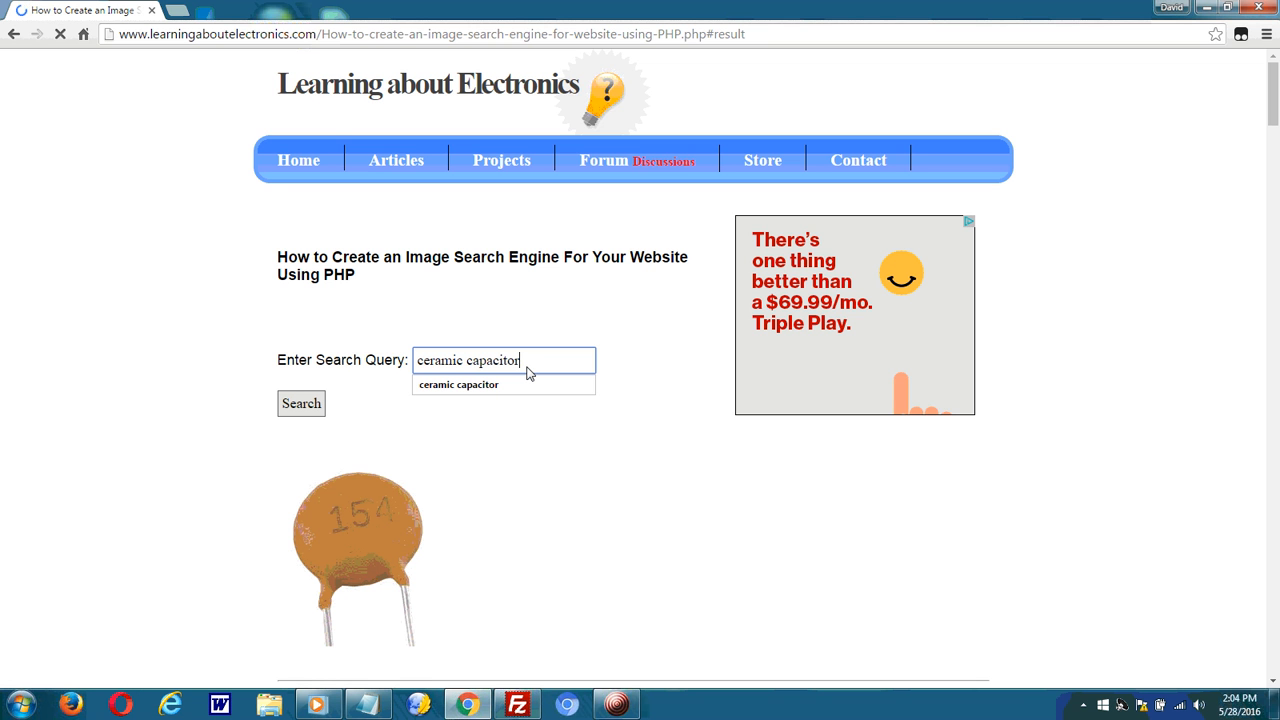
key(Backspace)
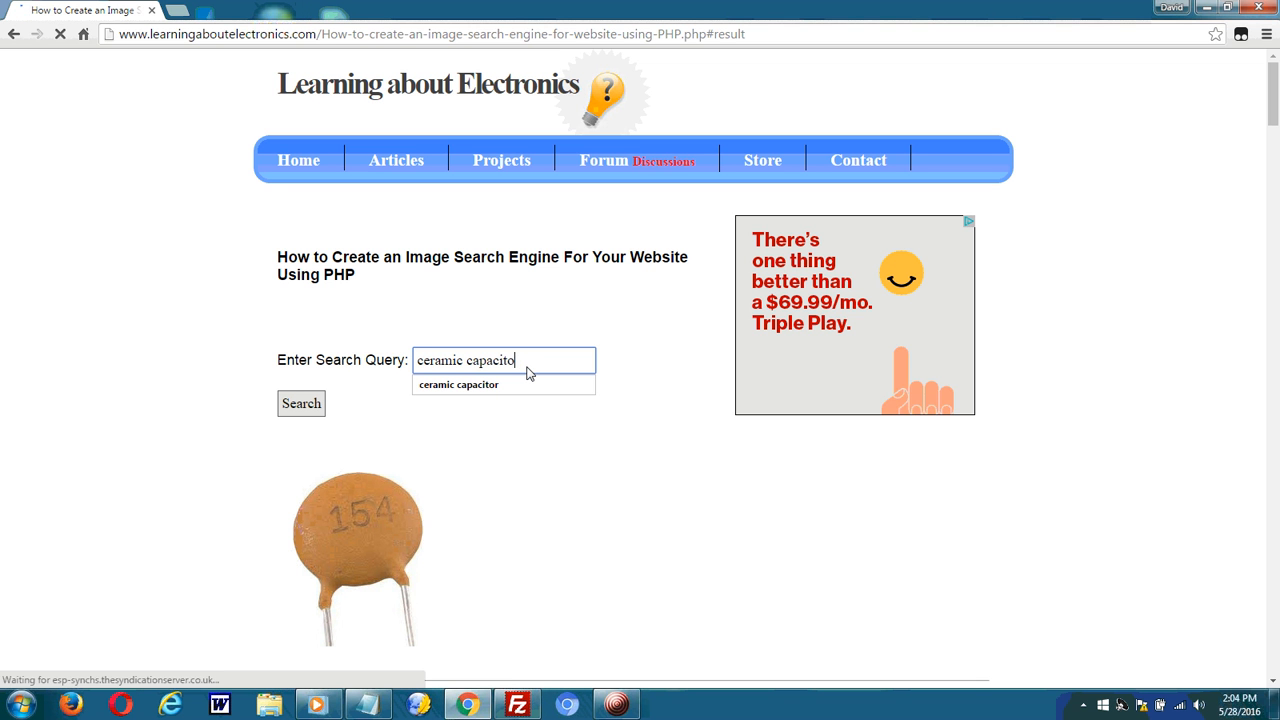
key(ctrl+a)
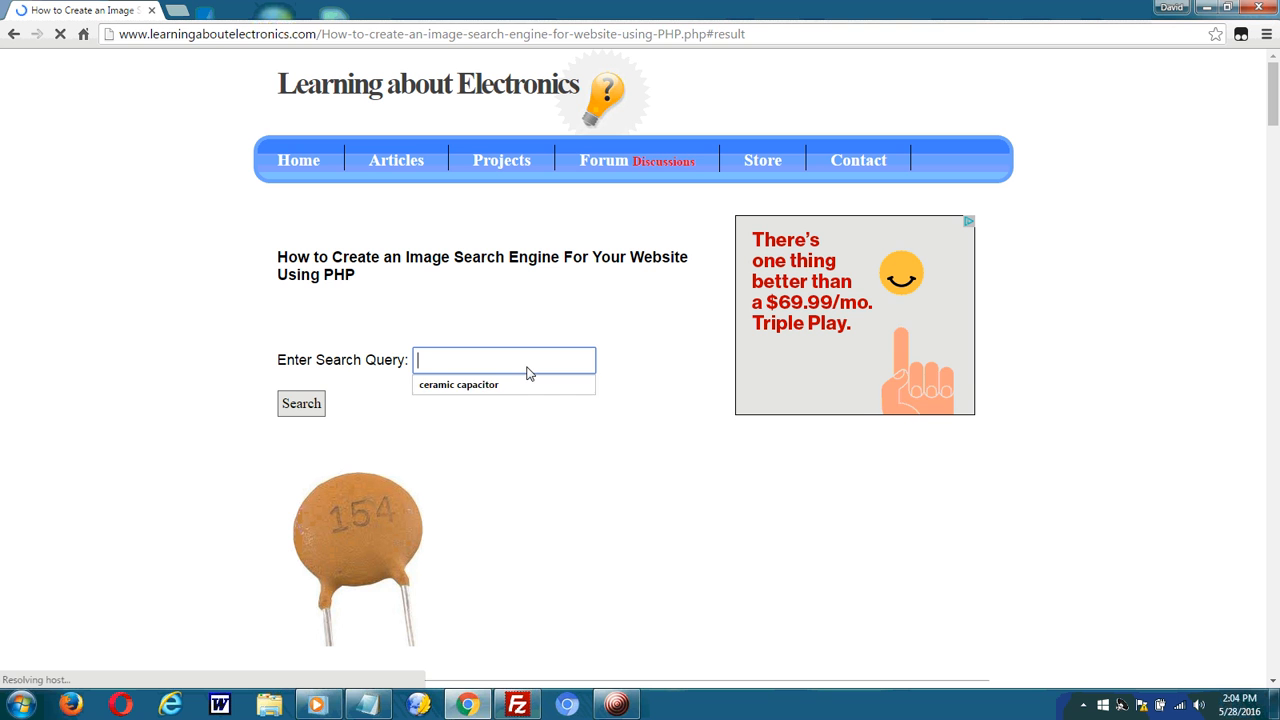
text(inductor)
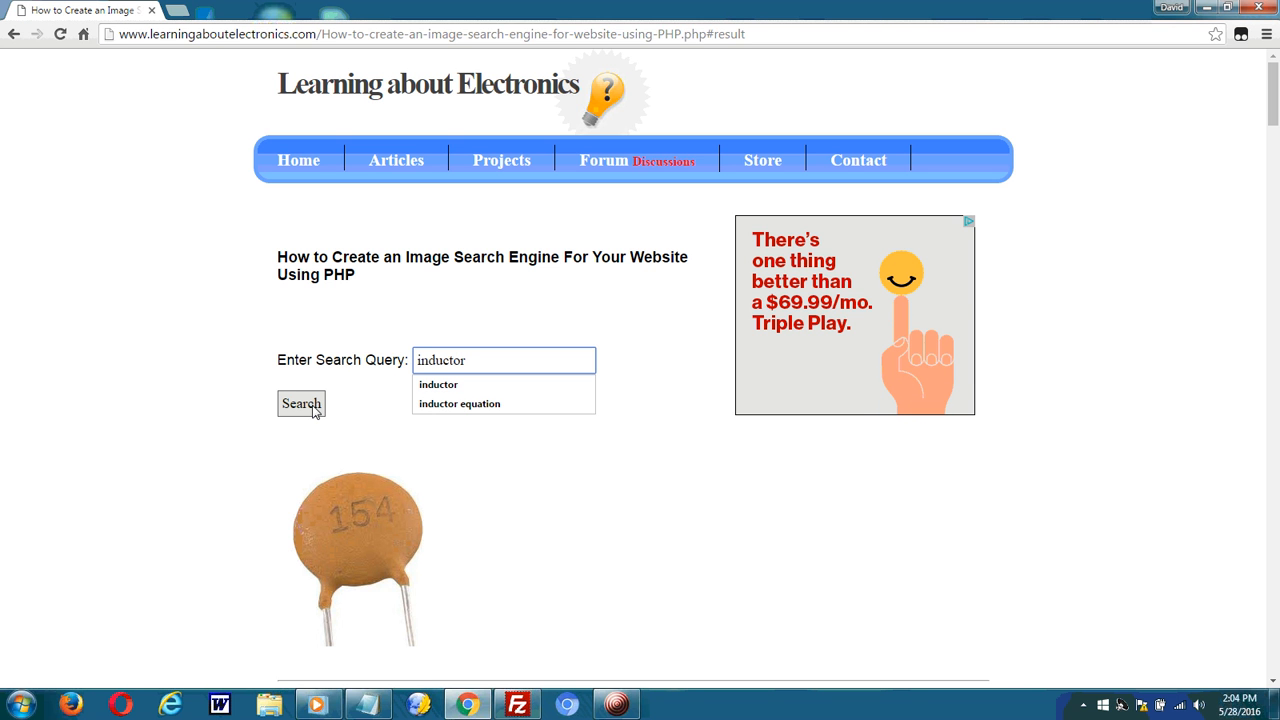
click(301, 403)
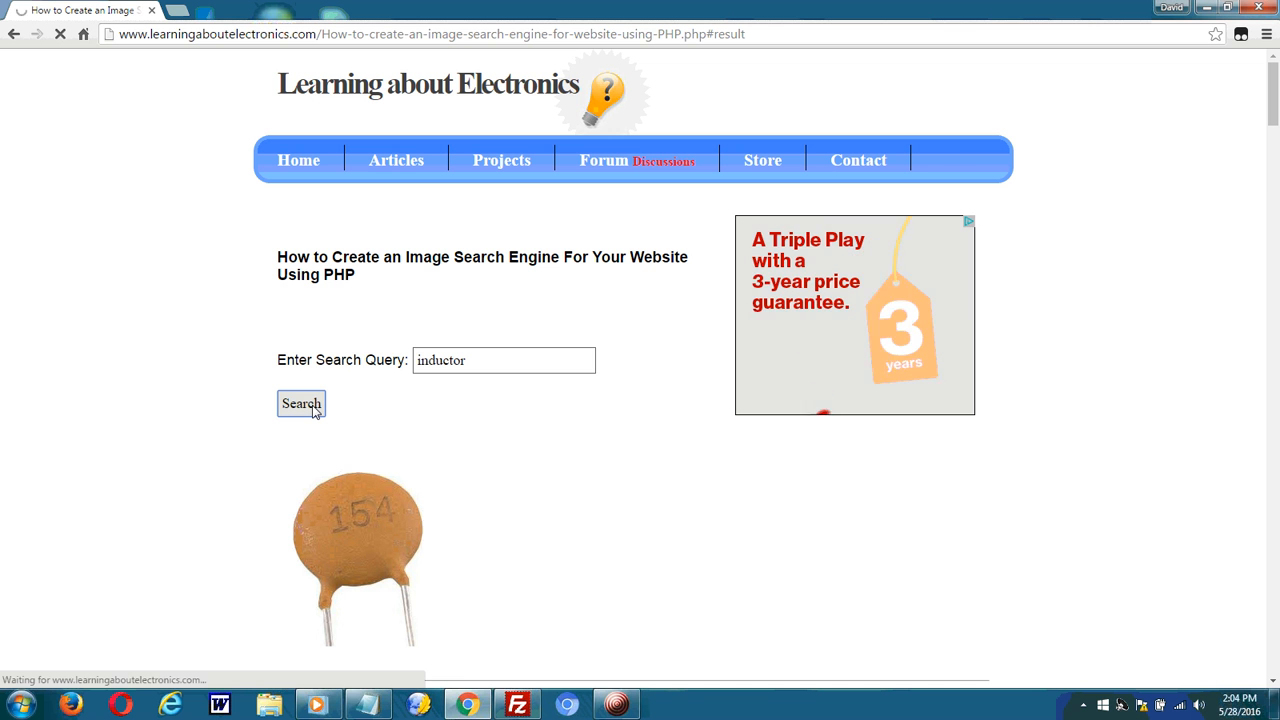
click(300, 403)
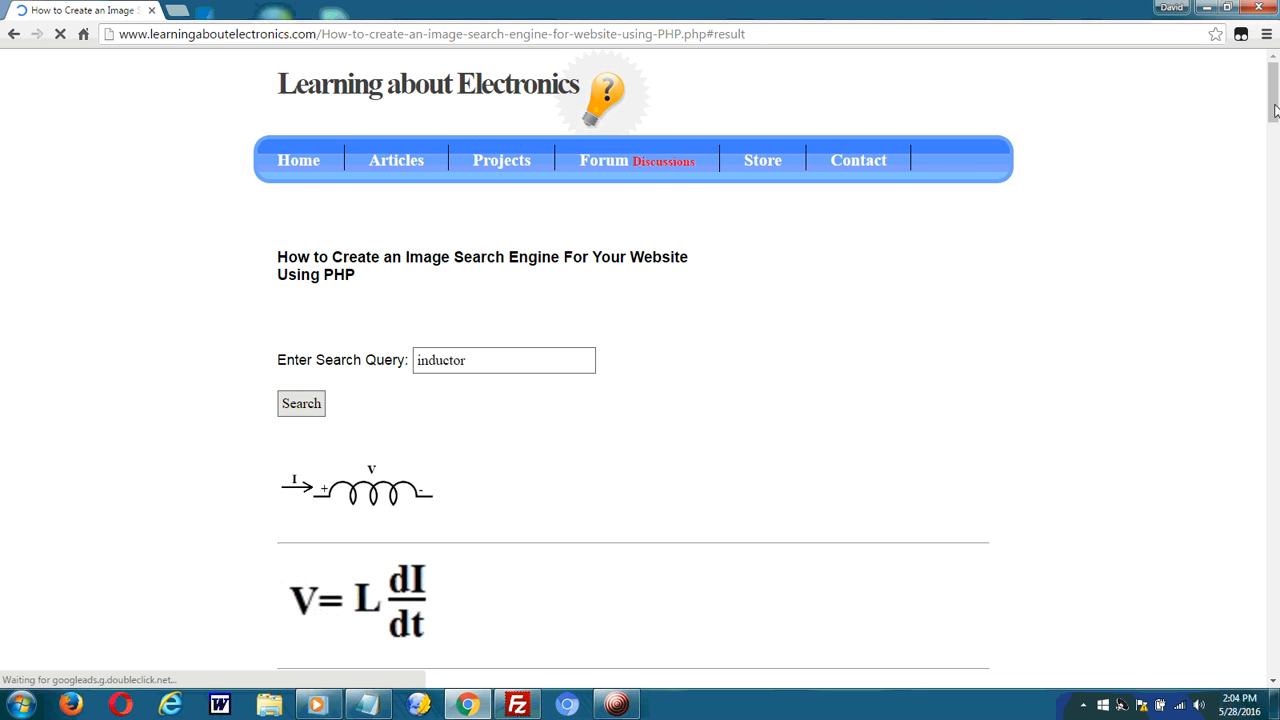
Scroll down through the inductor images, symbols and formulas, then back up
scroll(down, 3)
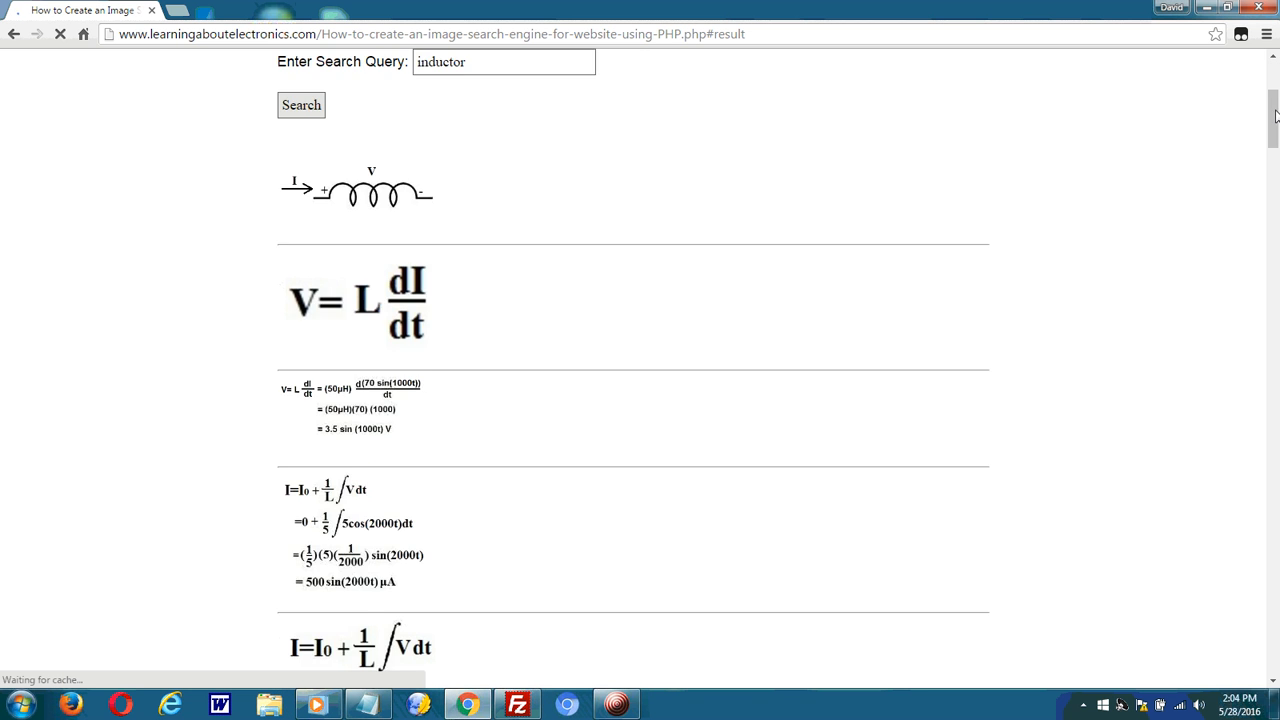
scroll(down, 3)
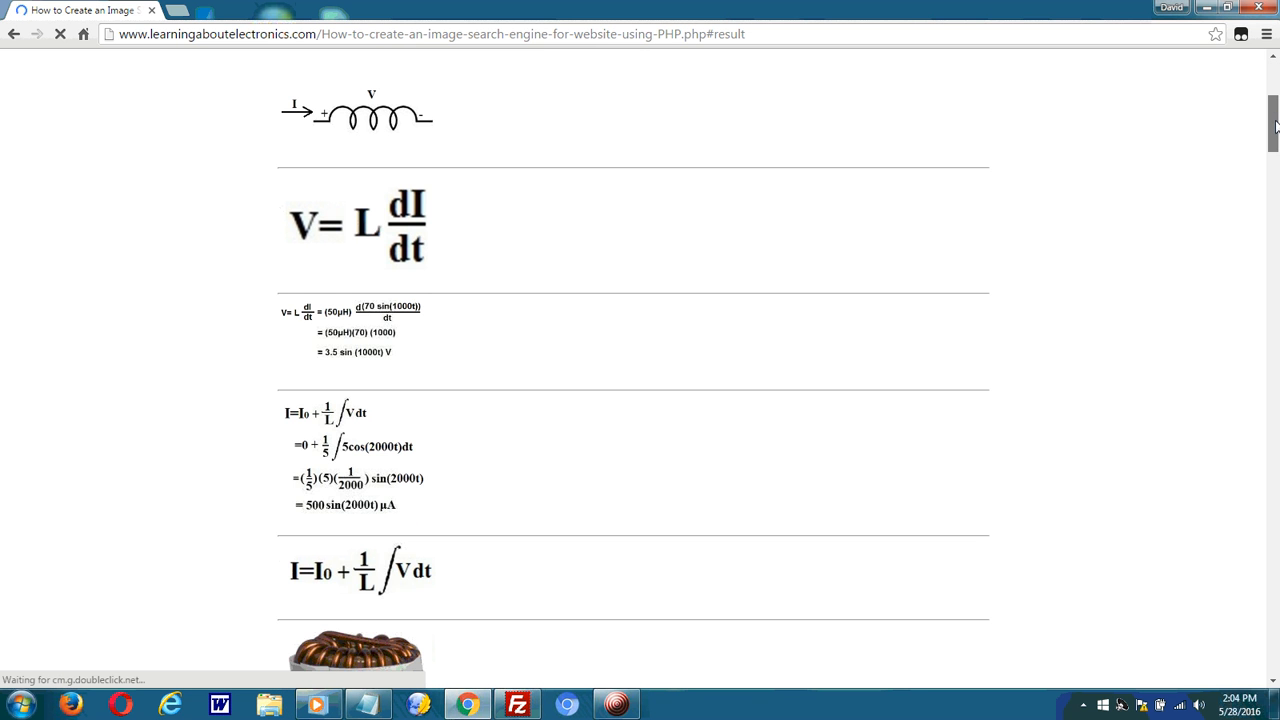
scroll(down, 3)
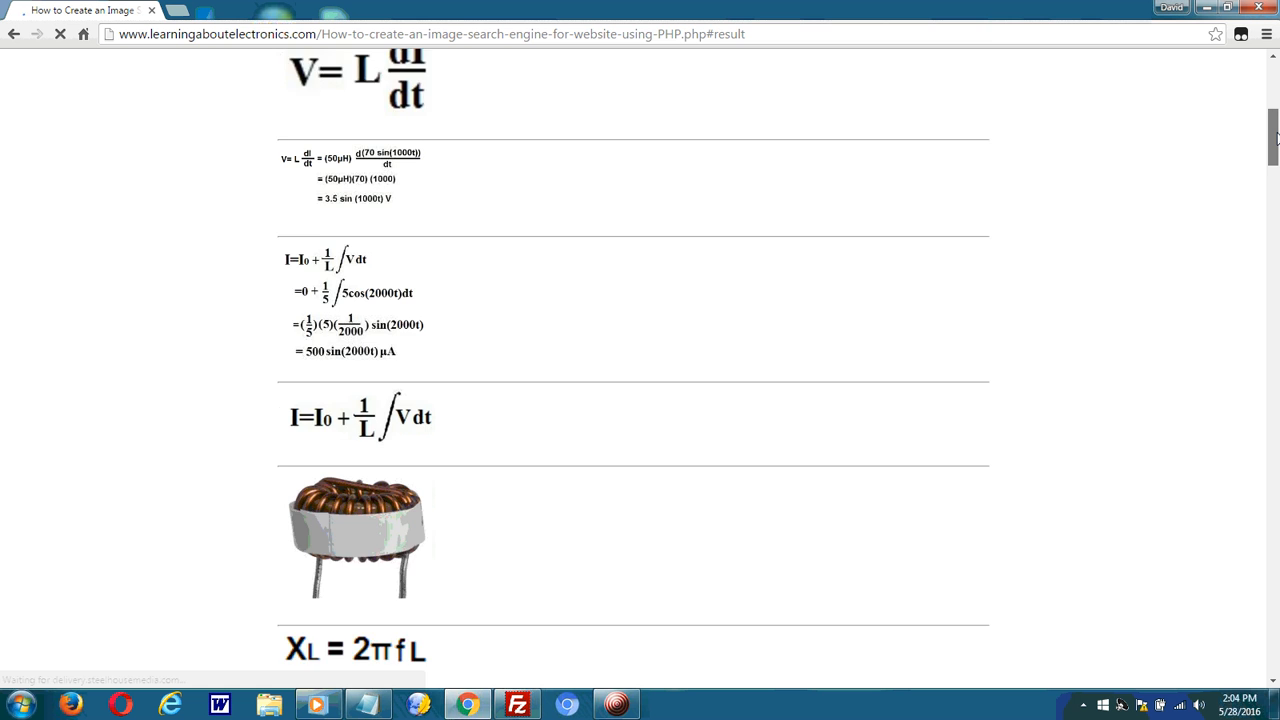
scroll(down, 3)
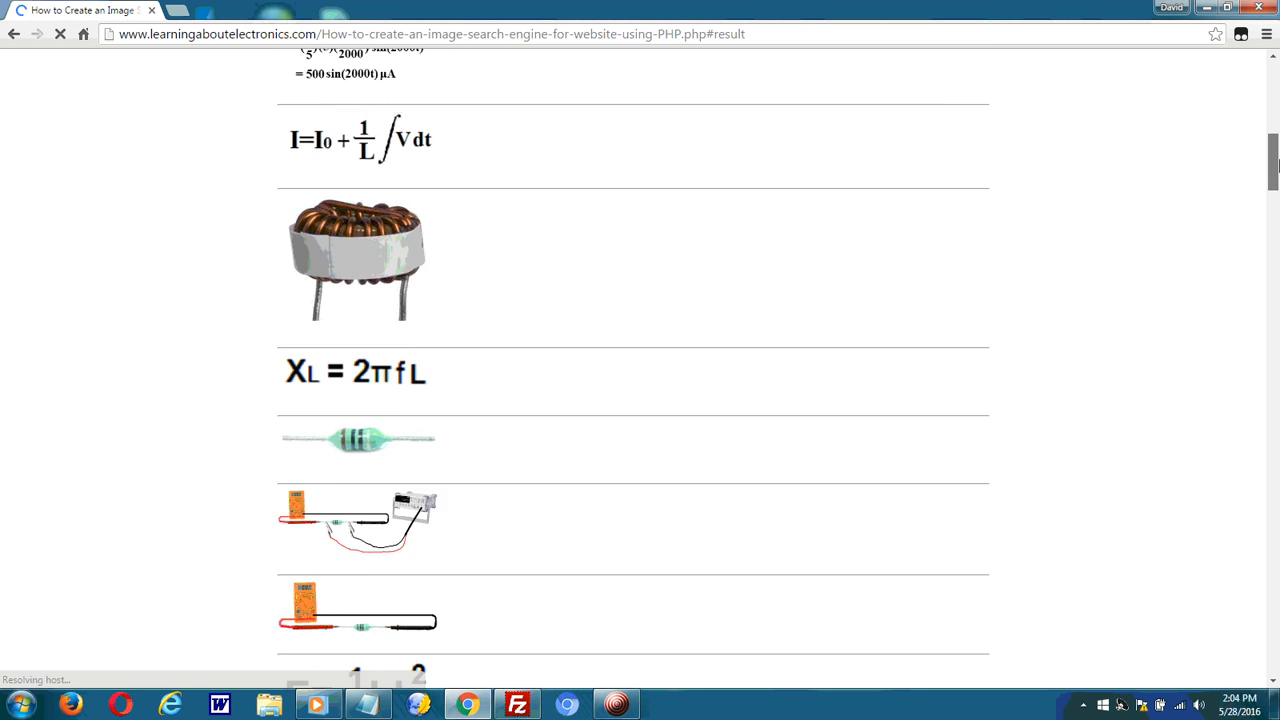
scroll(down, 3)
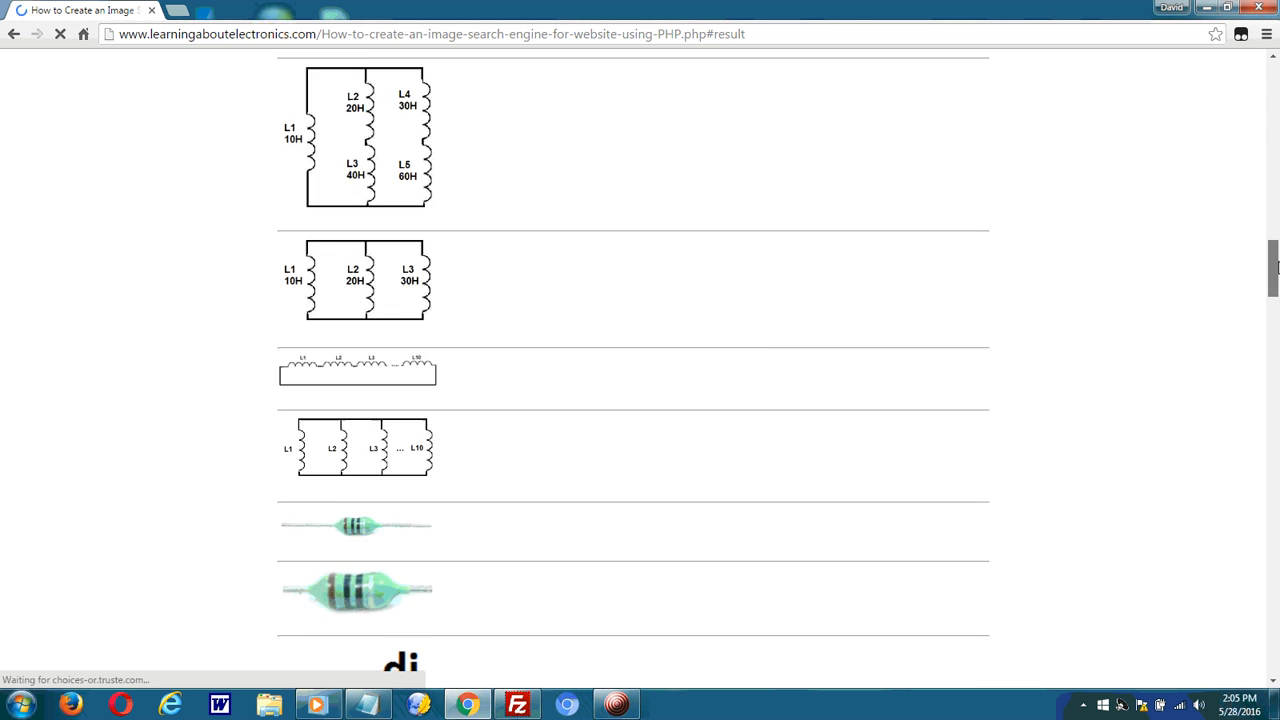
scroll(down, 3)
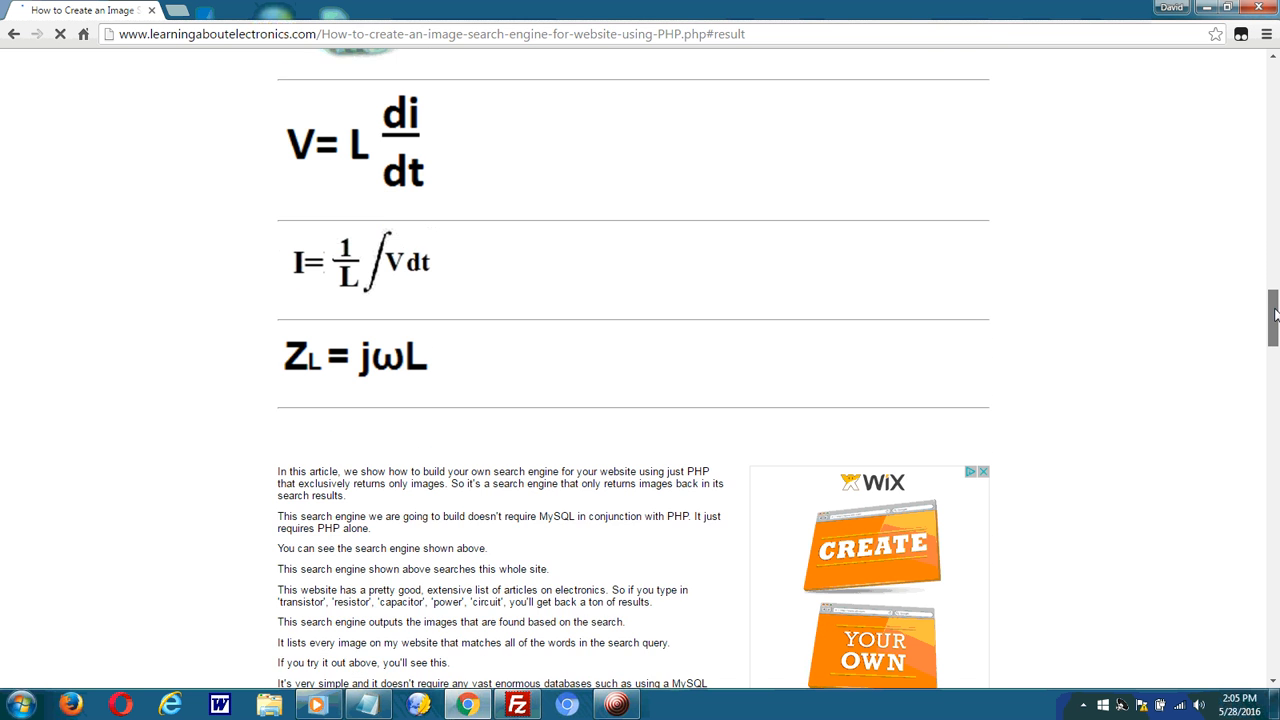
scroll(down, 3)
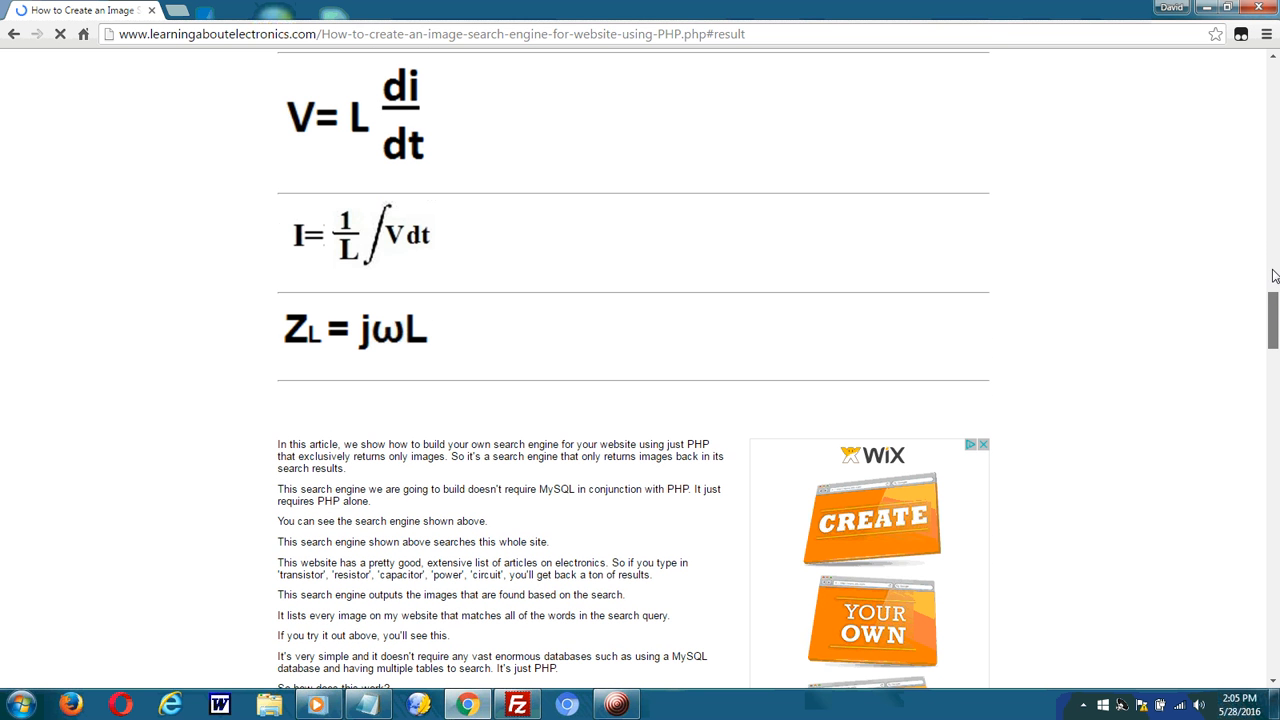
scroll(up, 3)
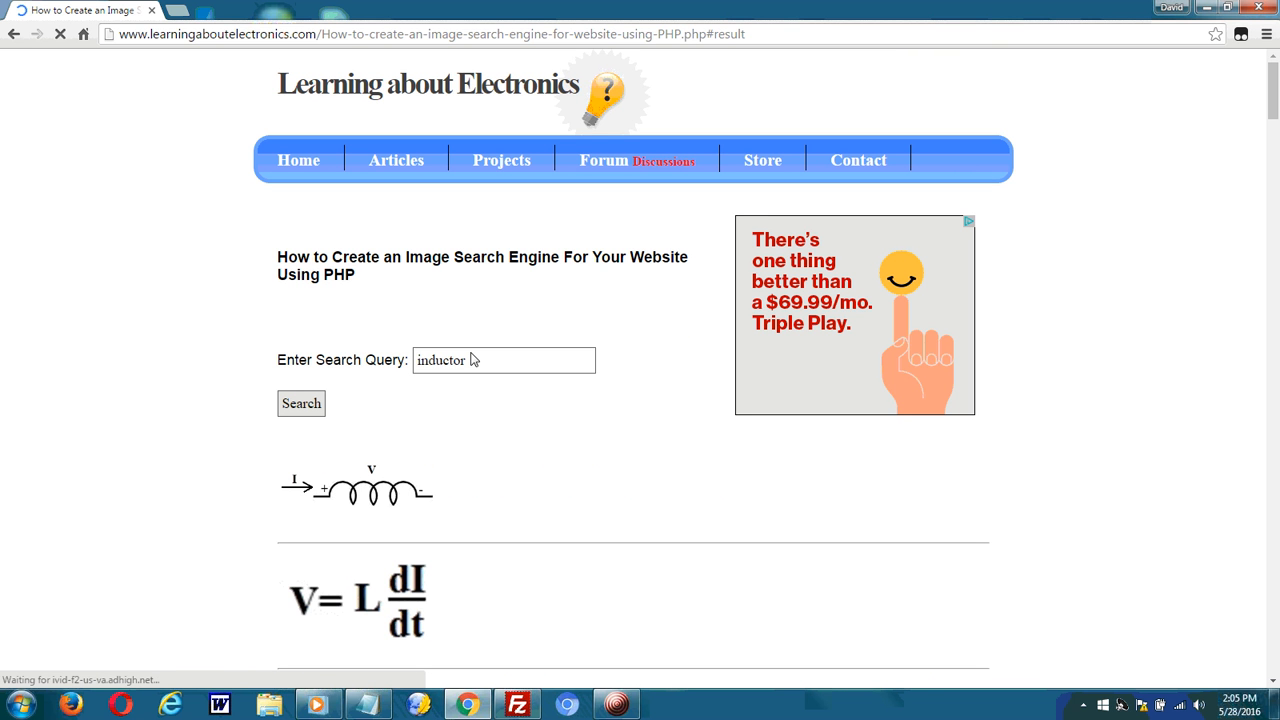
click(504, 360)
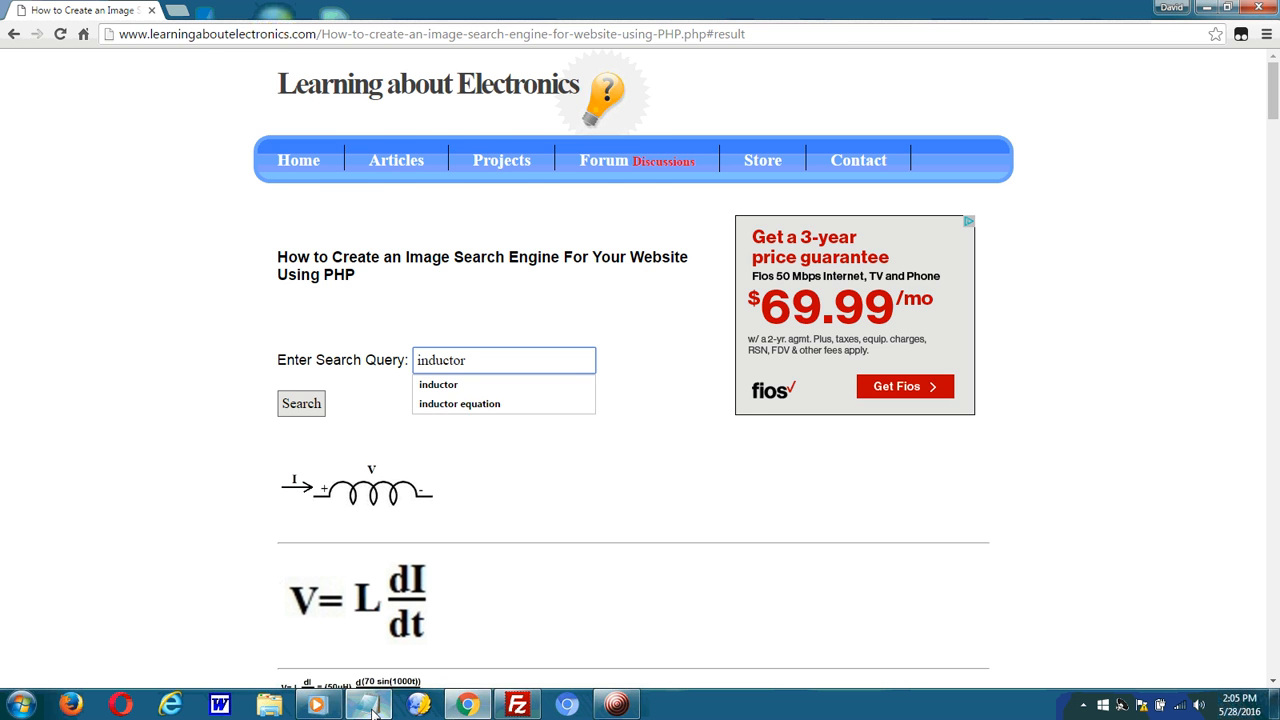
click(367, 705)
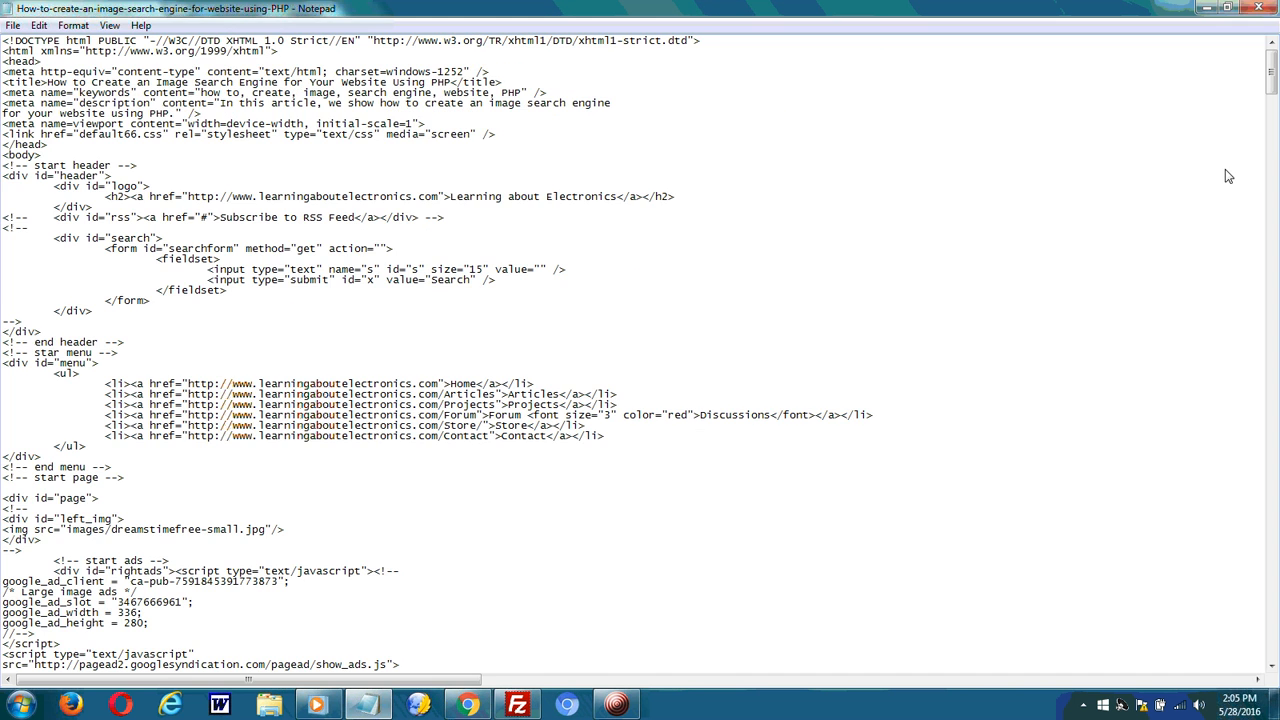
Scroll Notepad down to the PHP block reading $_POST['search_entered']
scroll(down, 3)
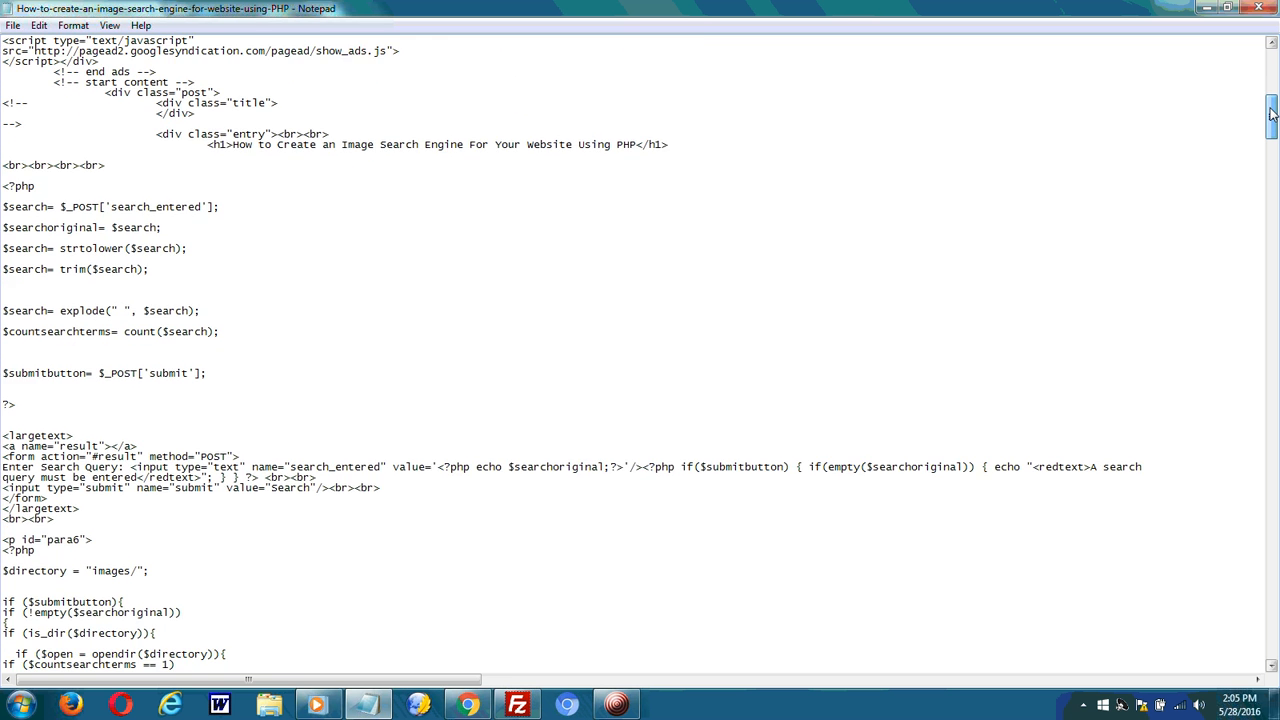
scroll(down, 3)
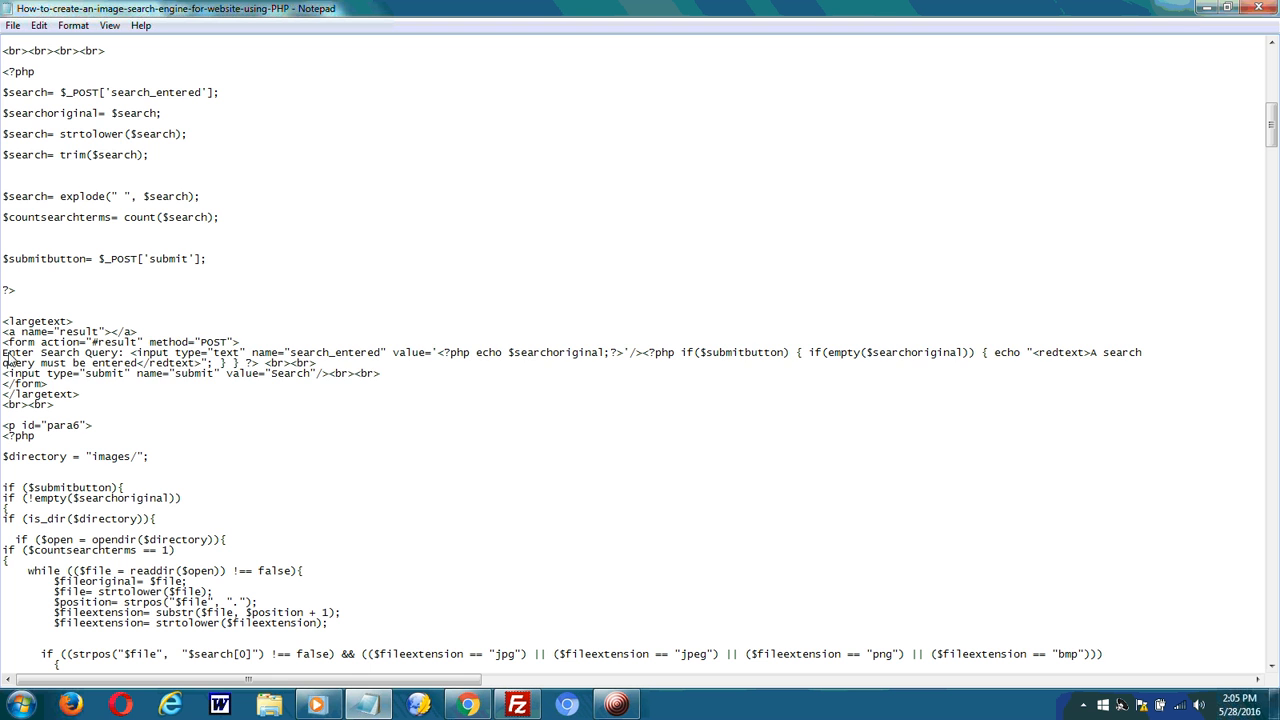
mouse_move(239, 188)
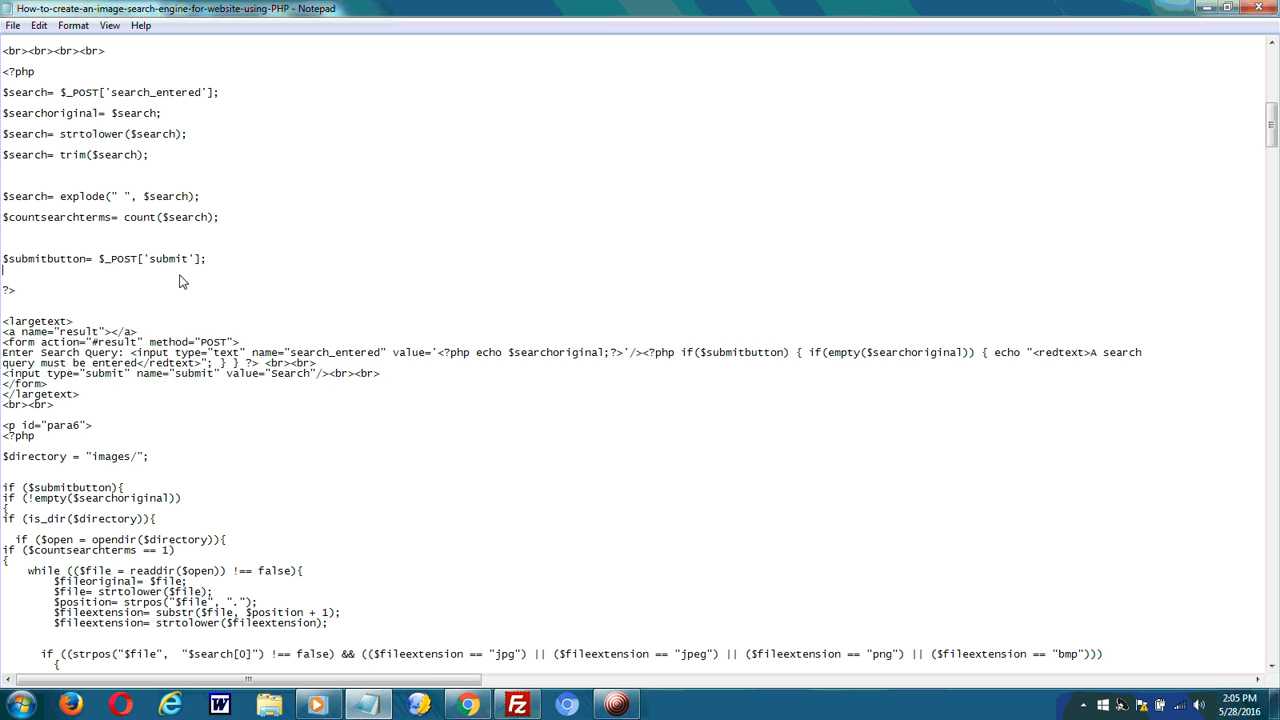
scroll(down, 3)
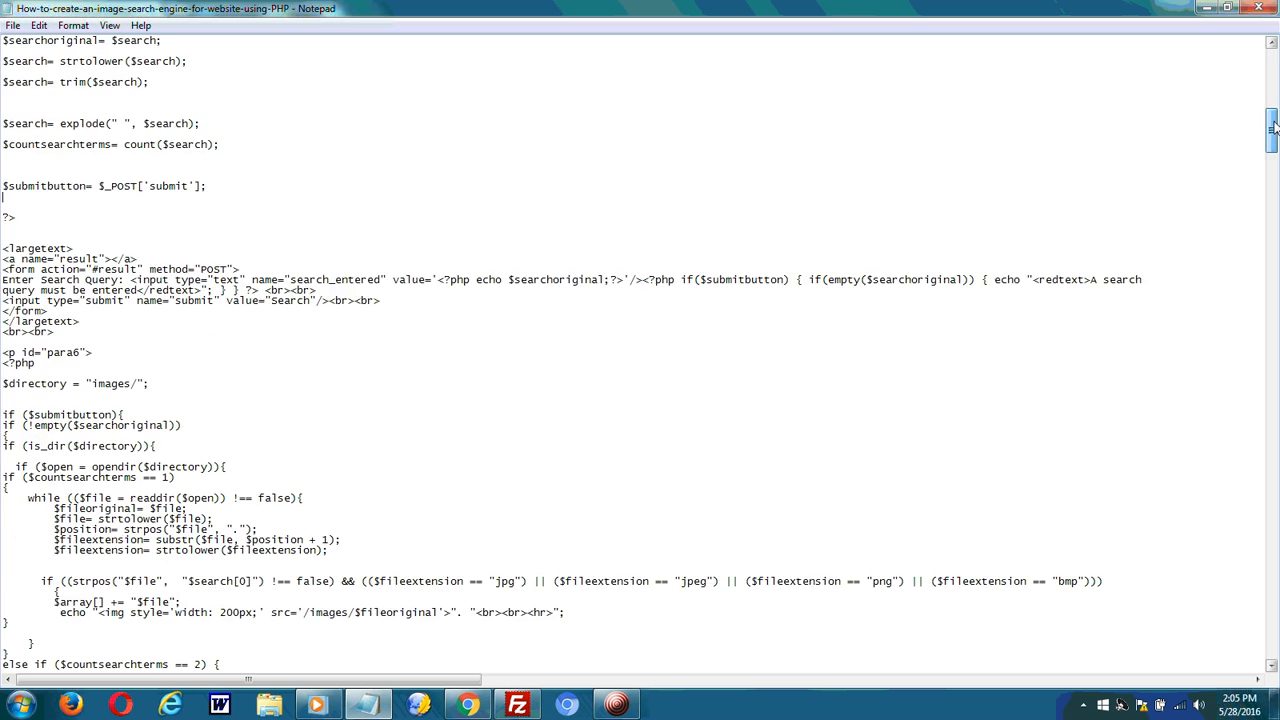
scroll(down, 3)
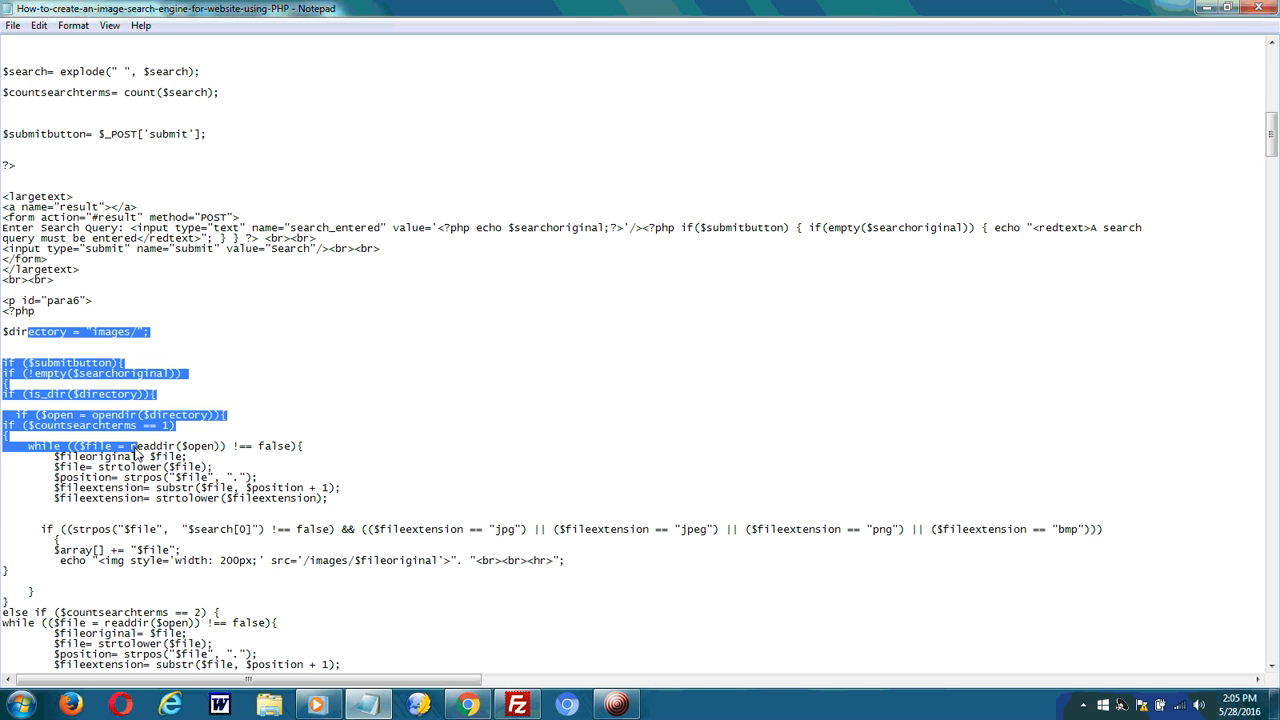
drag(130, 445, 155, 498)
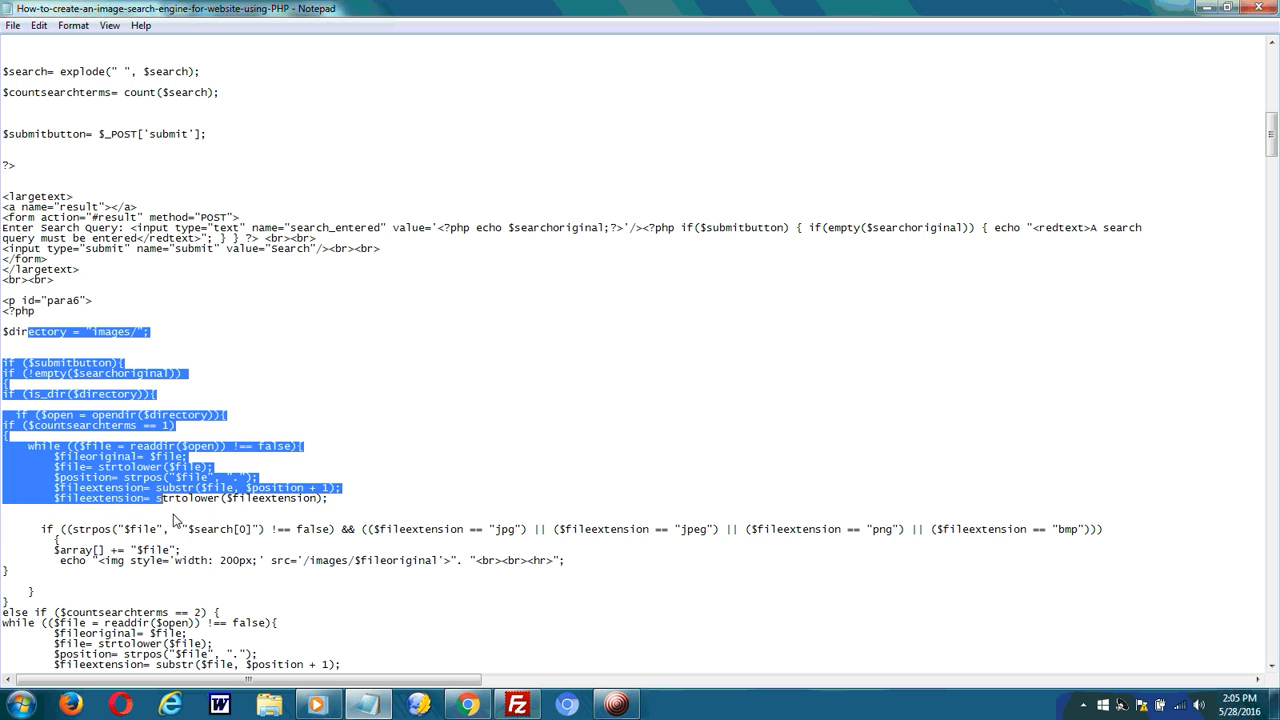
drag(175, 519, 199, 664)
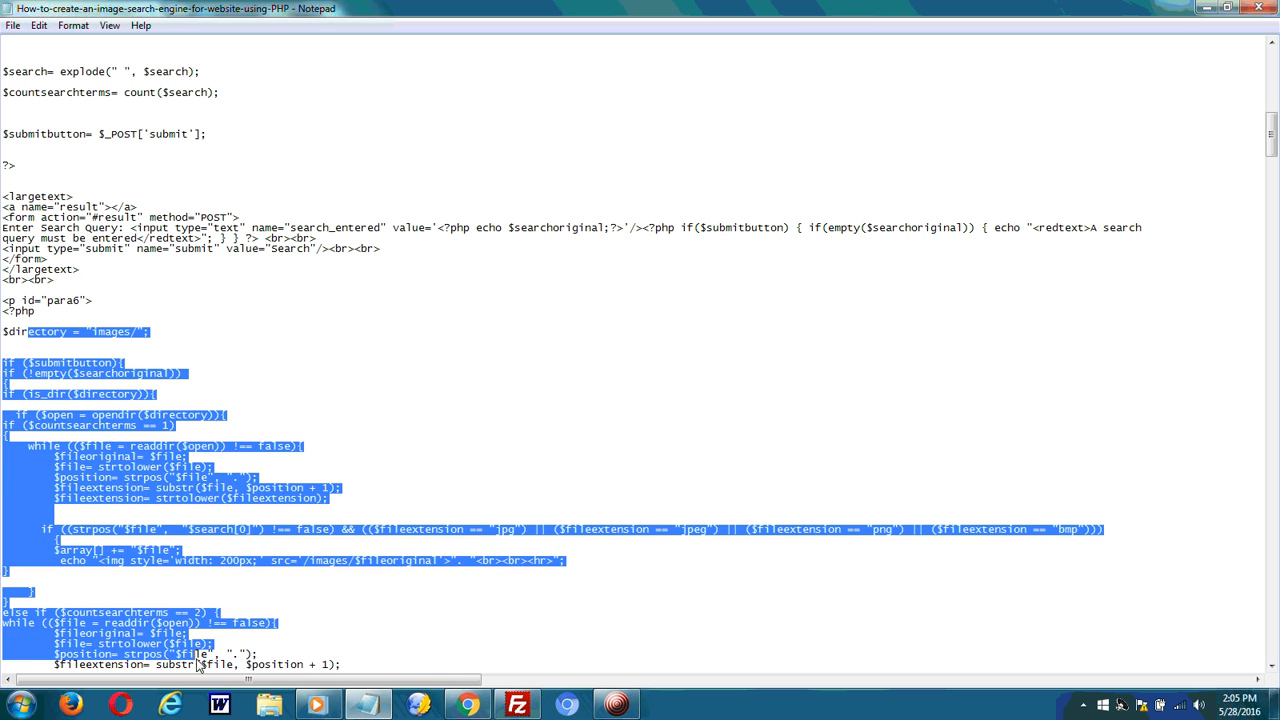
scroll(down, 3)
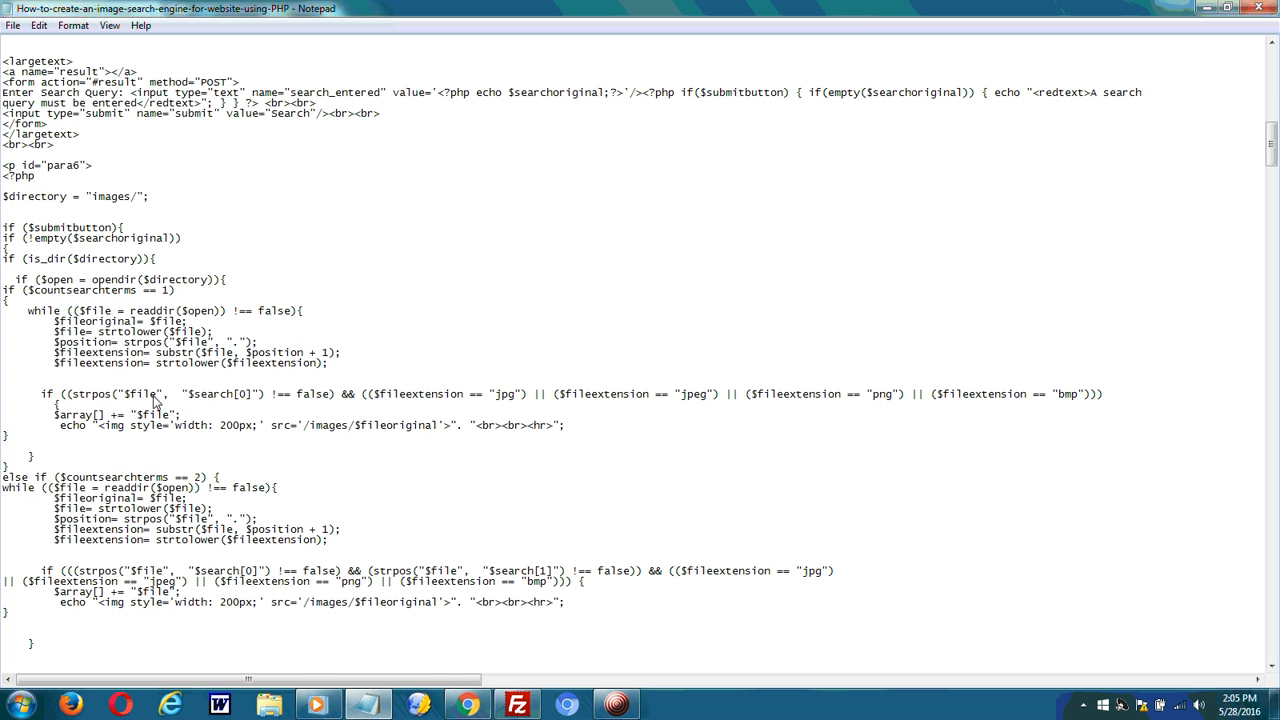
mouse_move(148, 367)
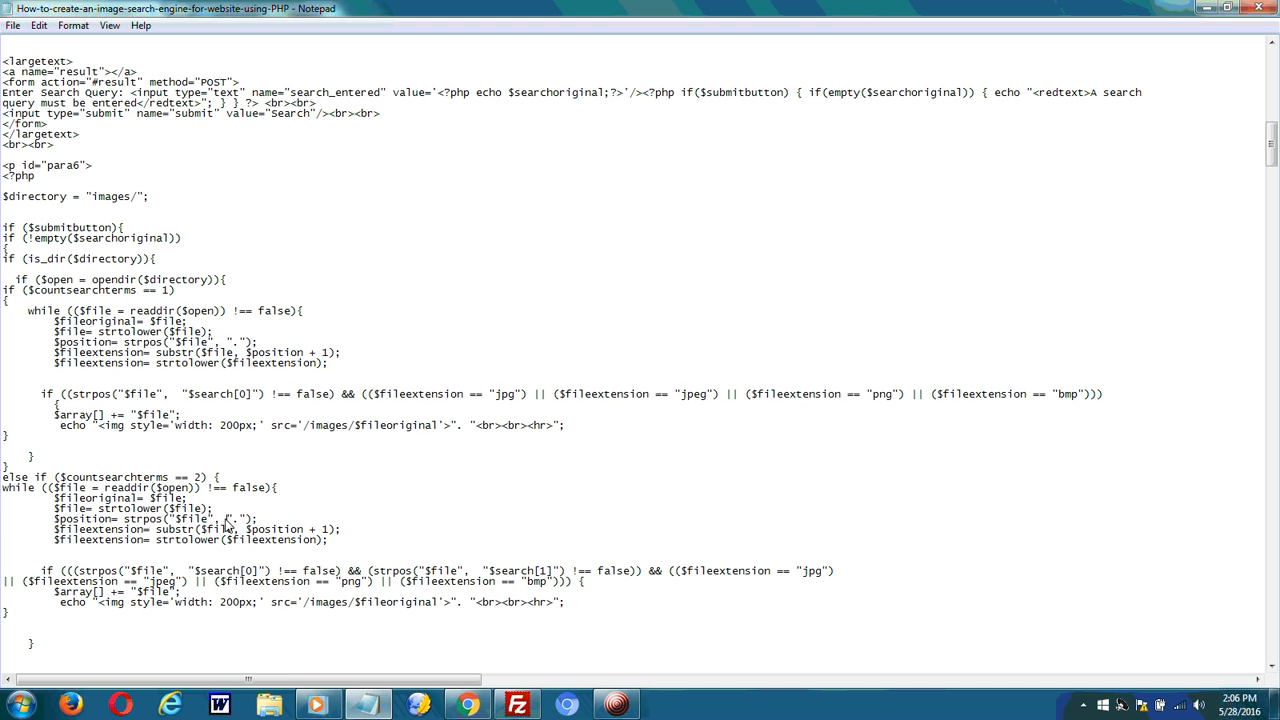
mouse_move(110, 440)
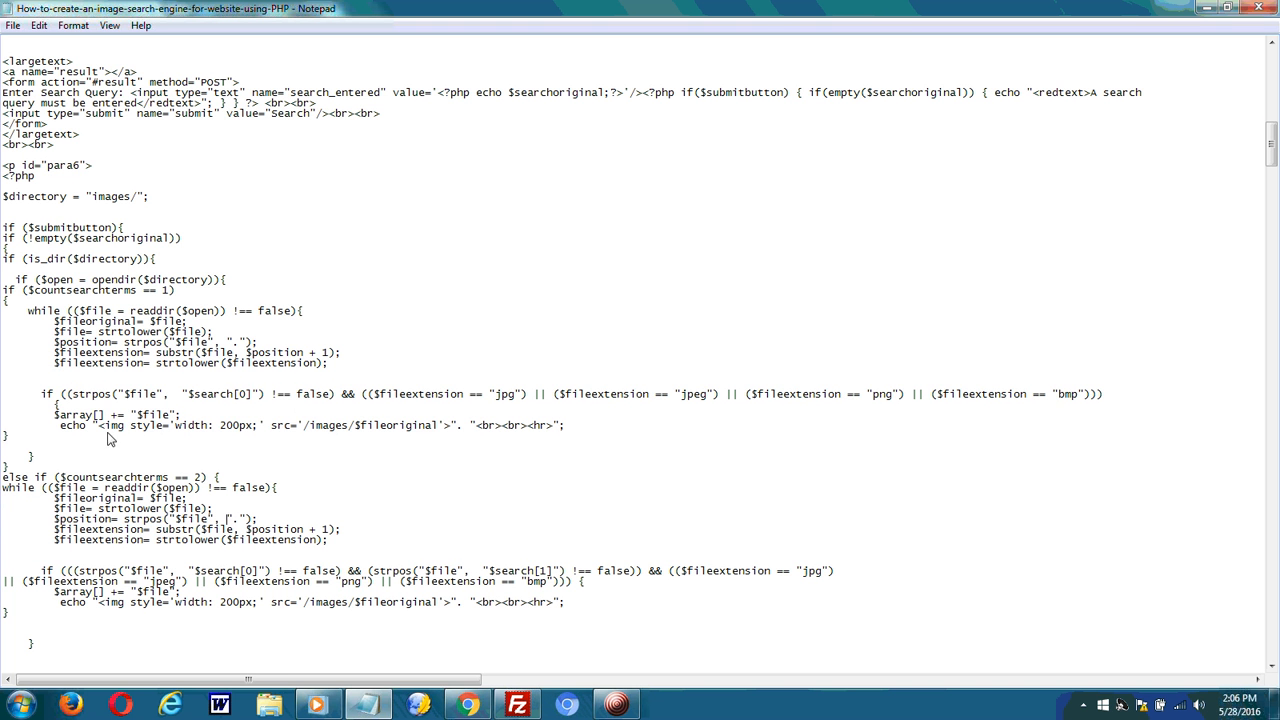
mouse_move(343, 435)
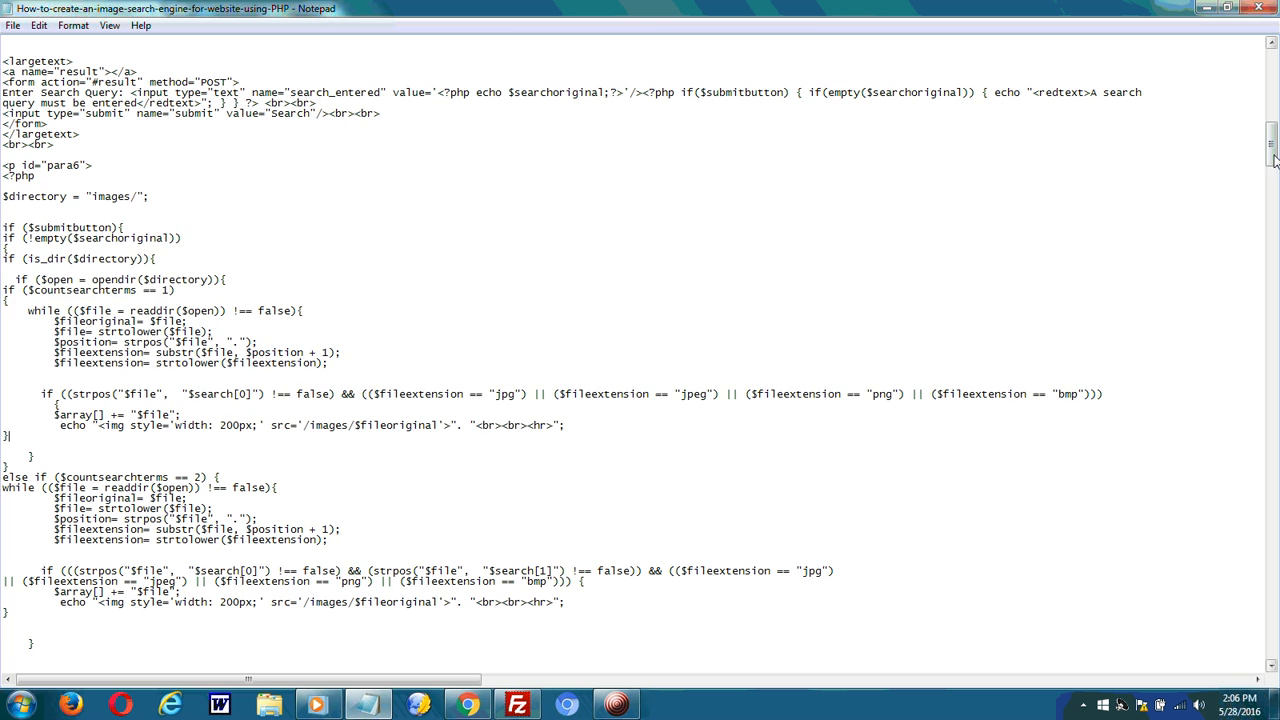
Highlight the image-listing code through the two-term check, then return to Chrome's inductor results
scroll(down, 3)
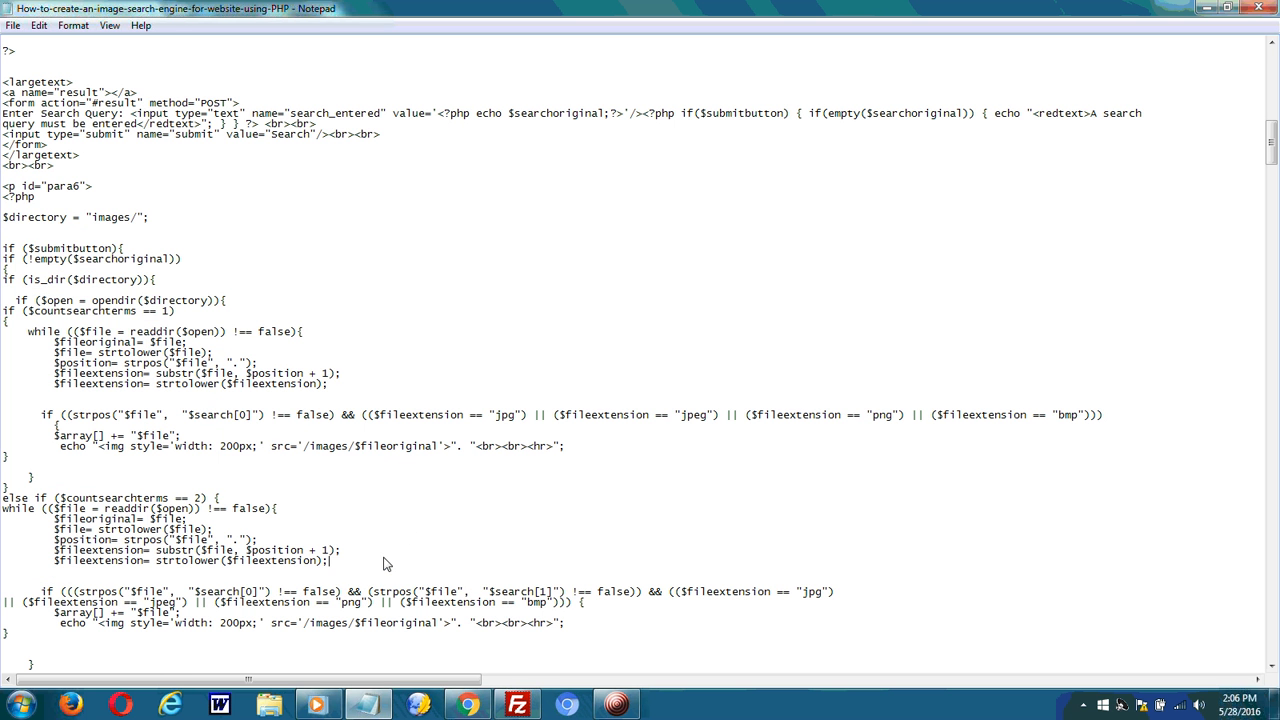
drag(4, 197, 175, 311)
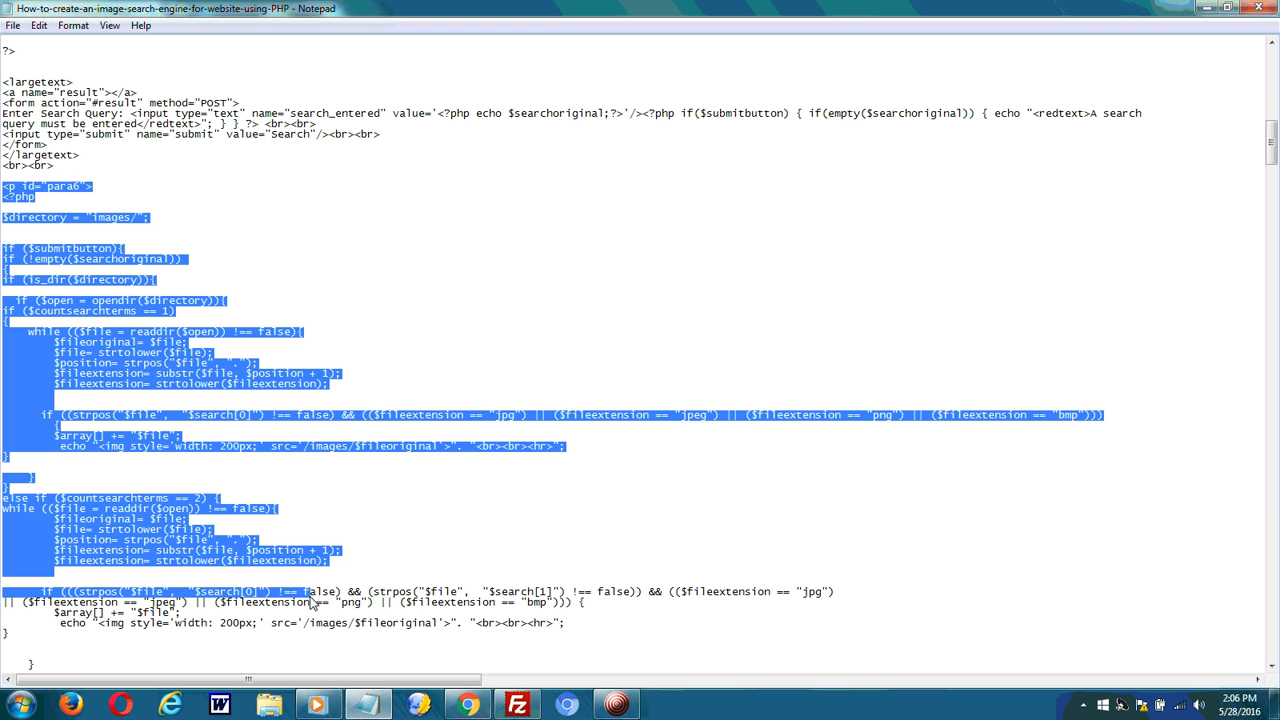
click(407, 507)
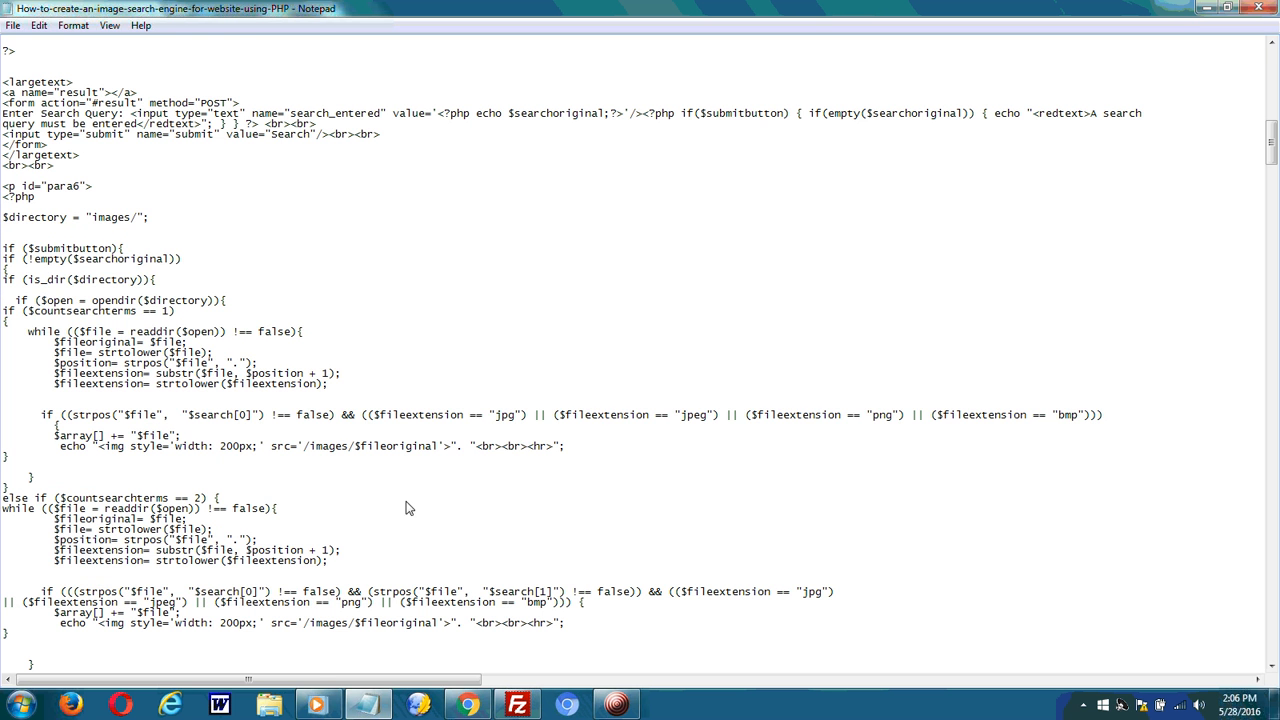
scroll(down, 3)
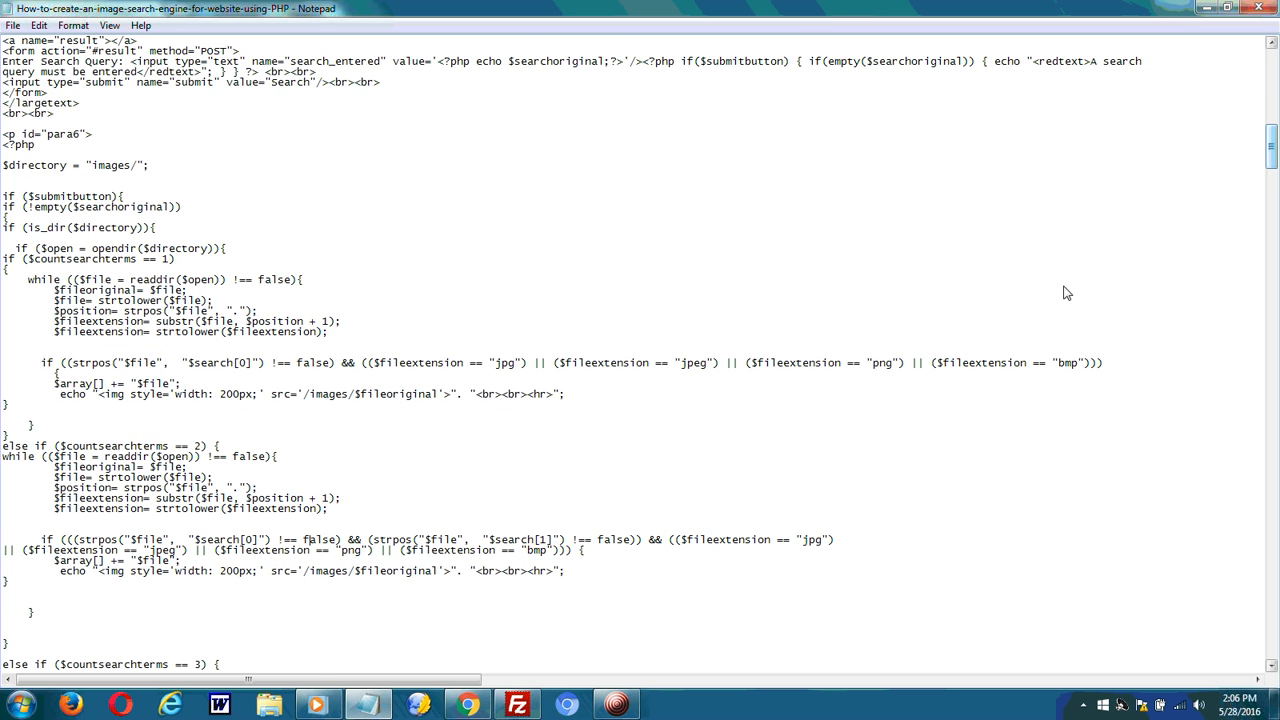
click(466, 705)
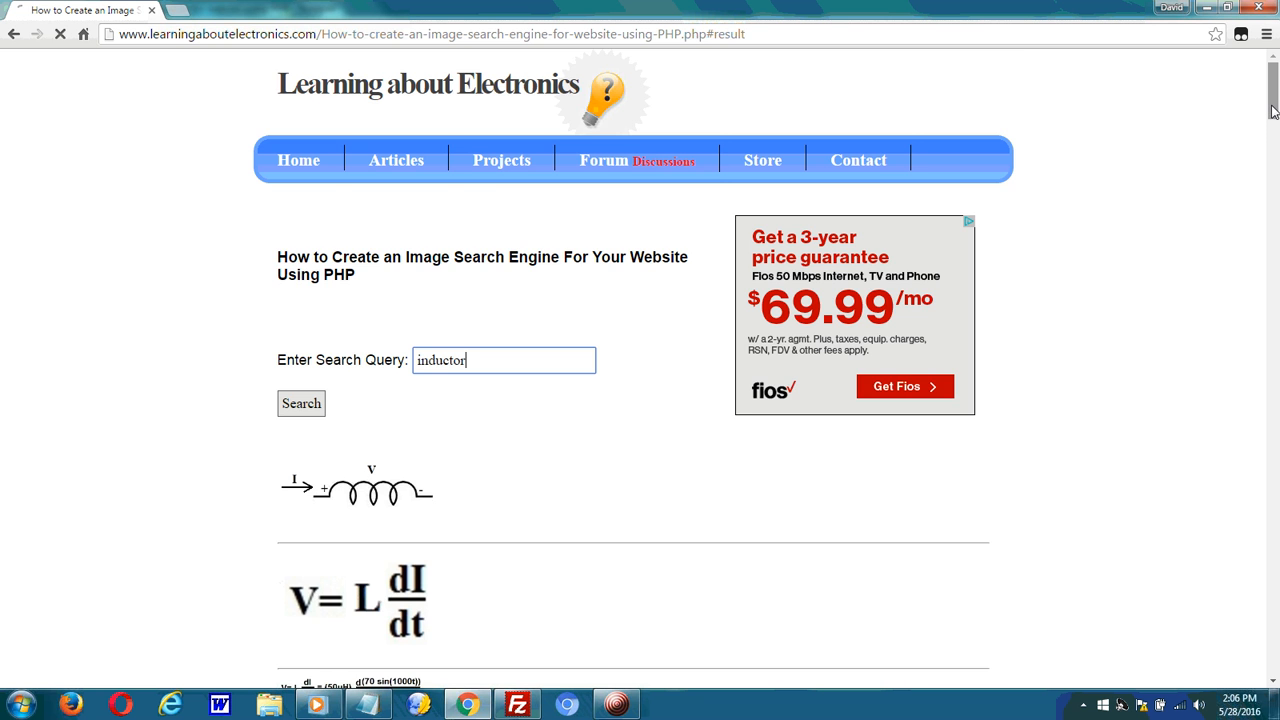
scroll(down, 3)
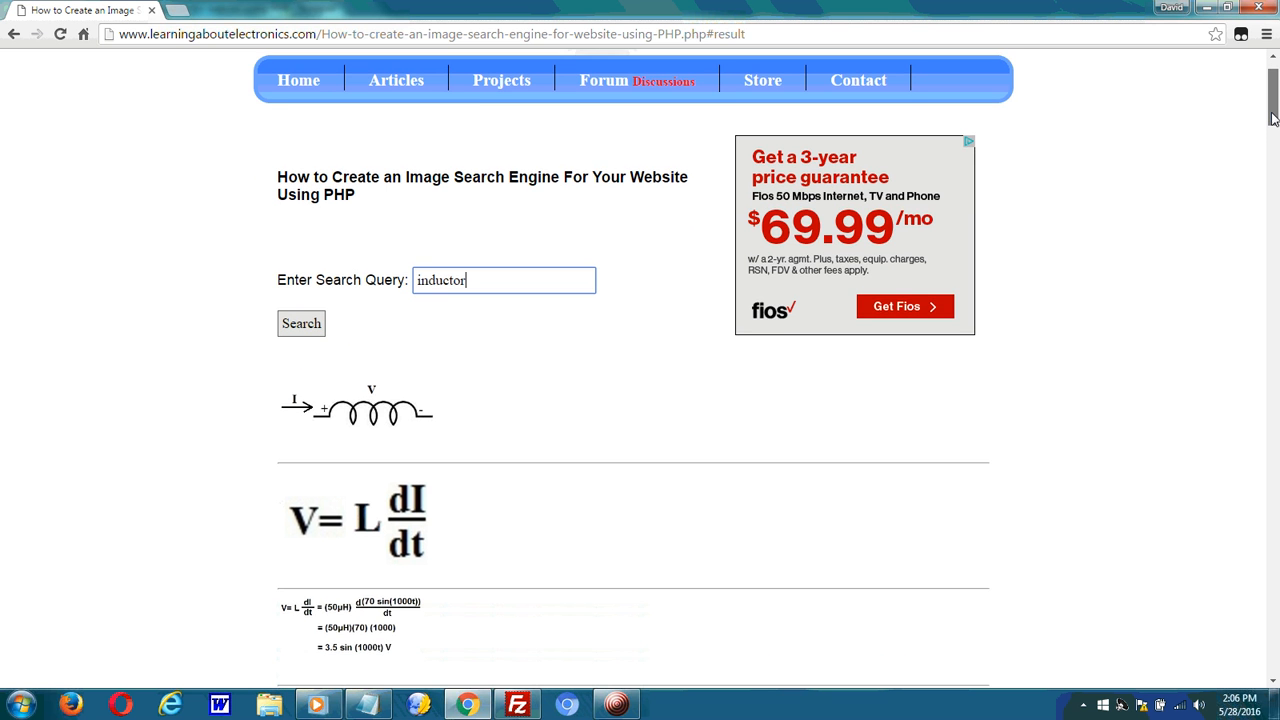
scroll(down, 3)
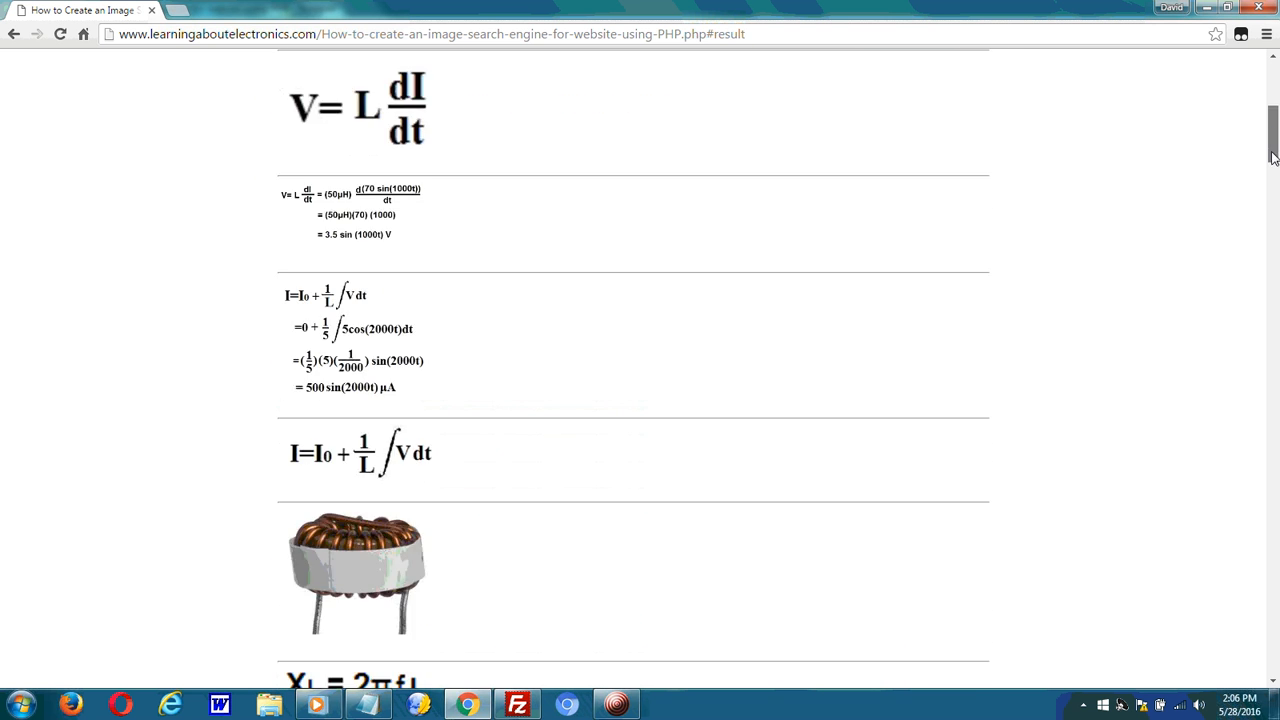